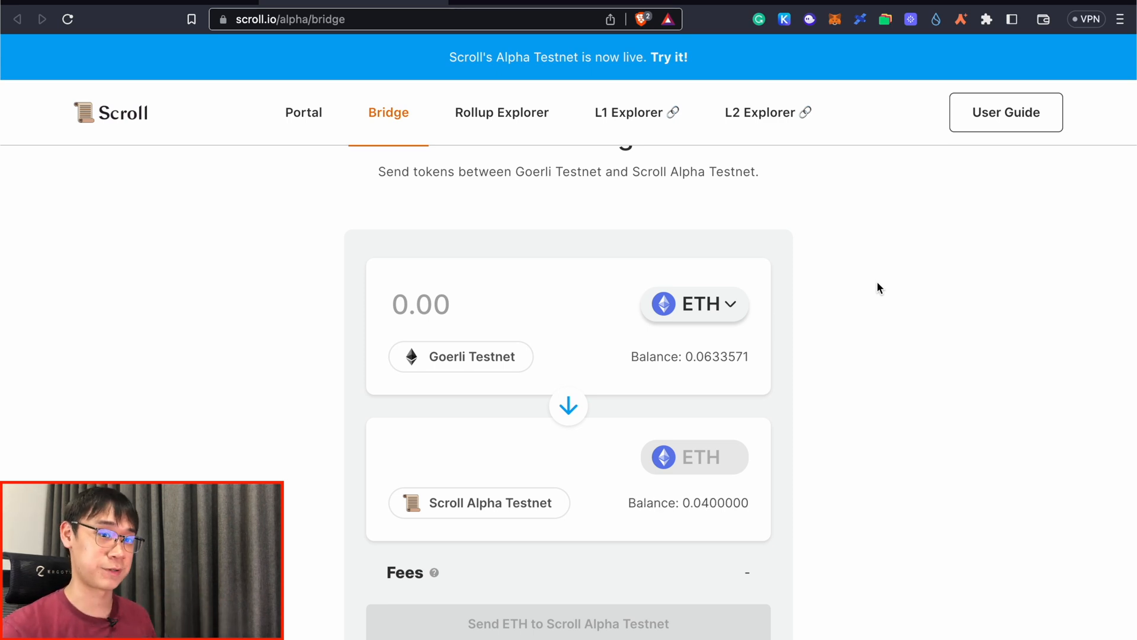
Send 0.005 ETH from Goerli to Scroll Alpha Testnet on Scroll Bridge
text(0.005)
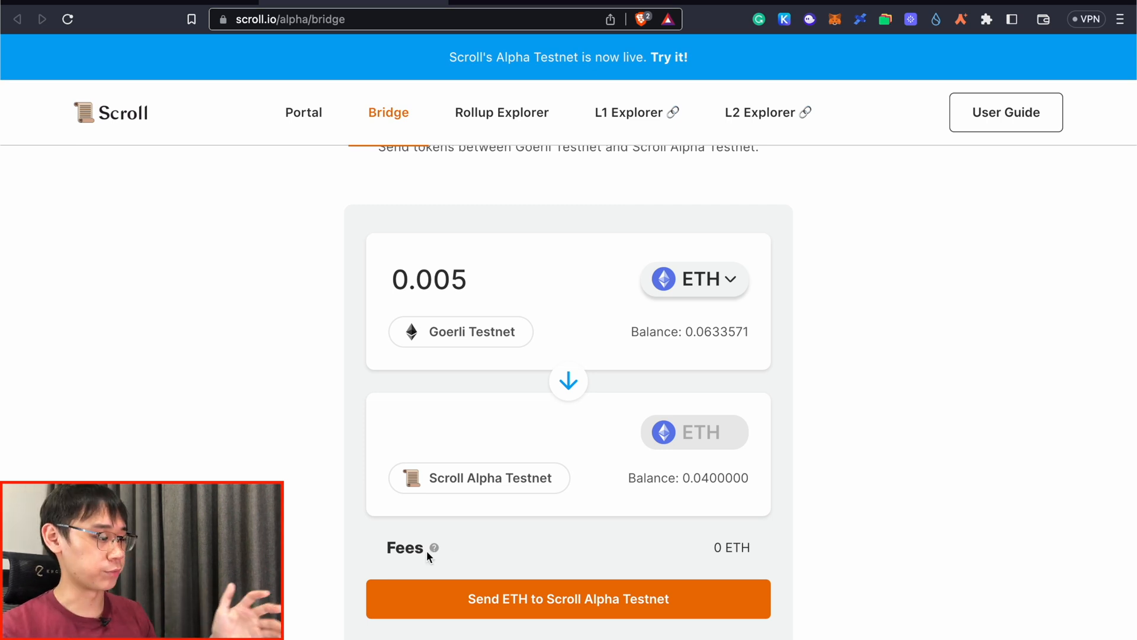
click(567, 599)
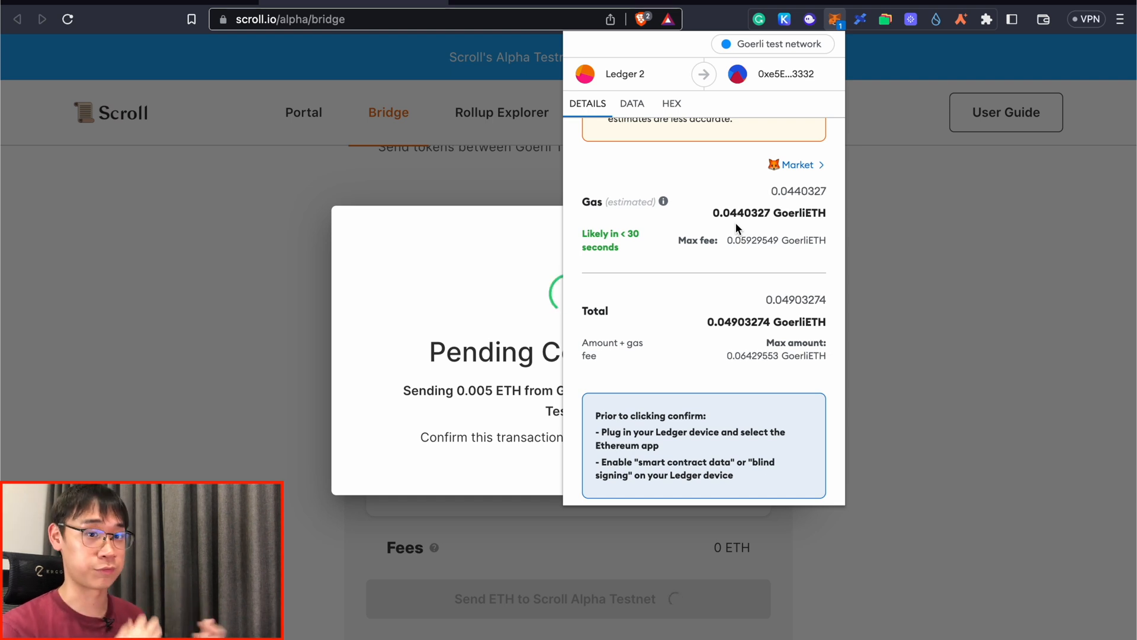
mouse_move(792, 321)
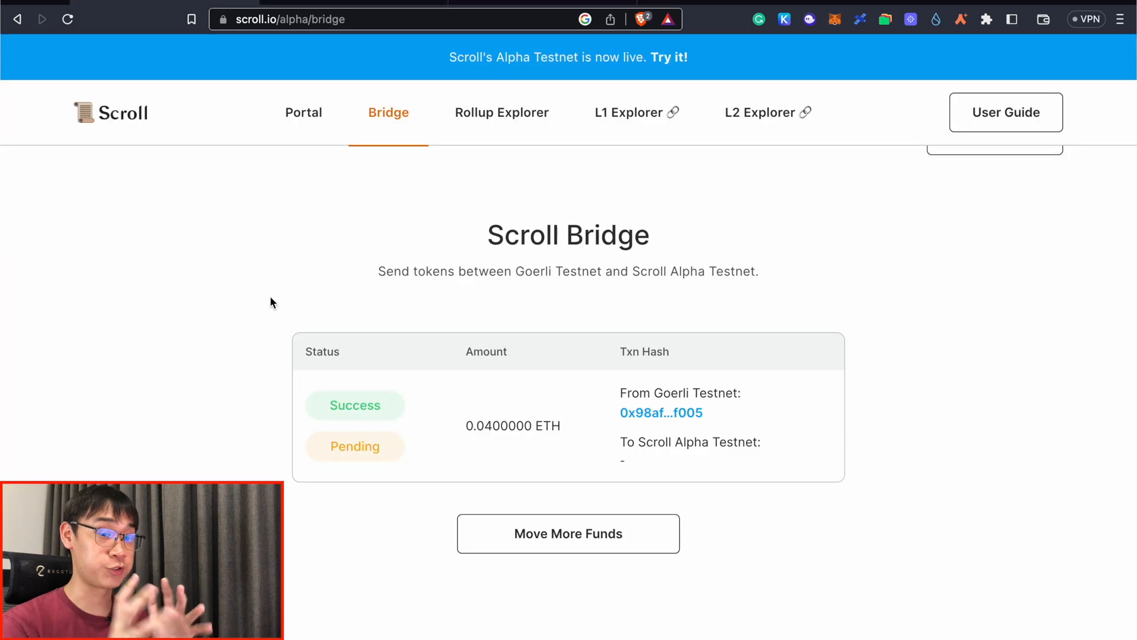
mouse_move(323, 220)
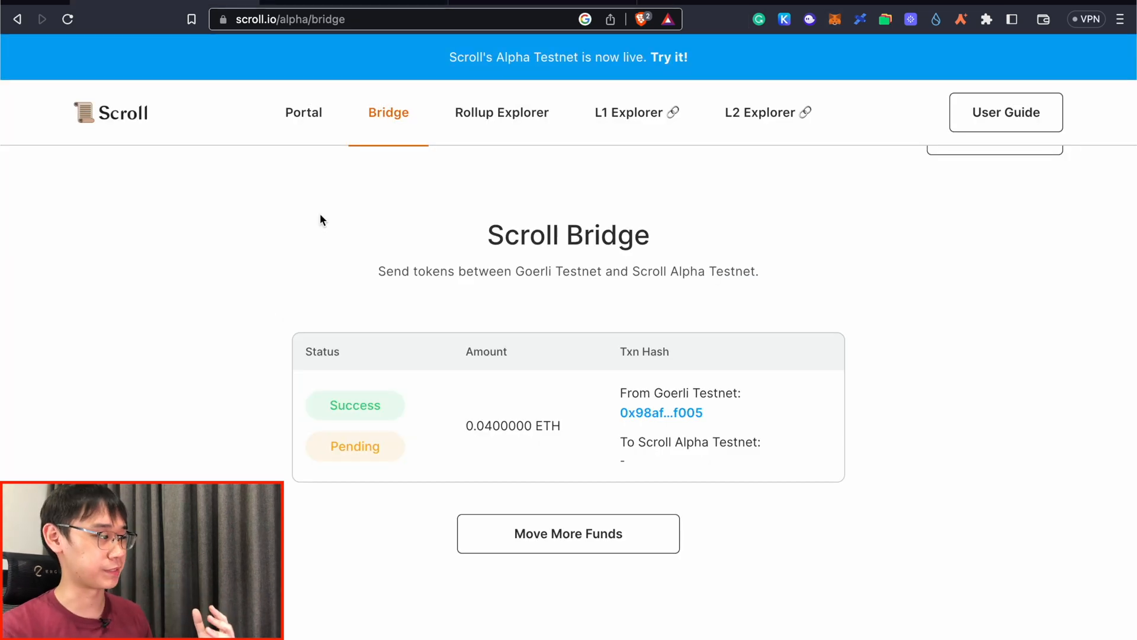
Check the bridge status in Scroll Portal and open the Goerli L1 explorer
click(304, 112)
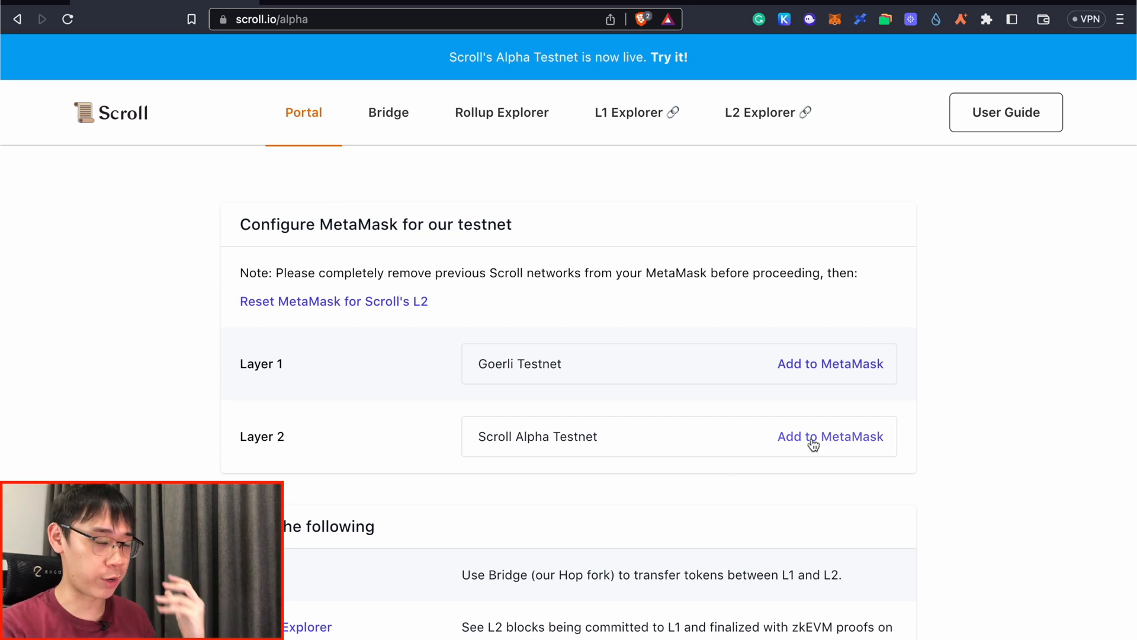
click(834, 19)
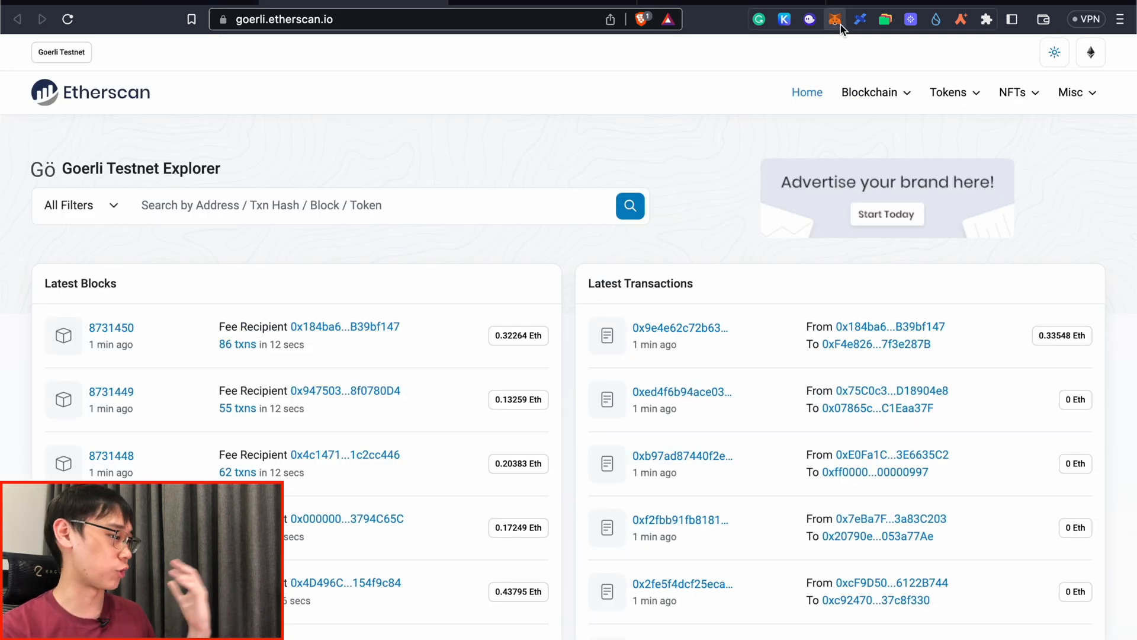
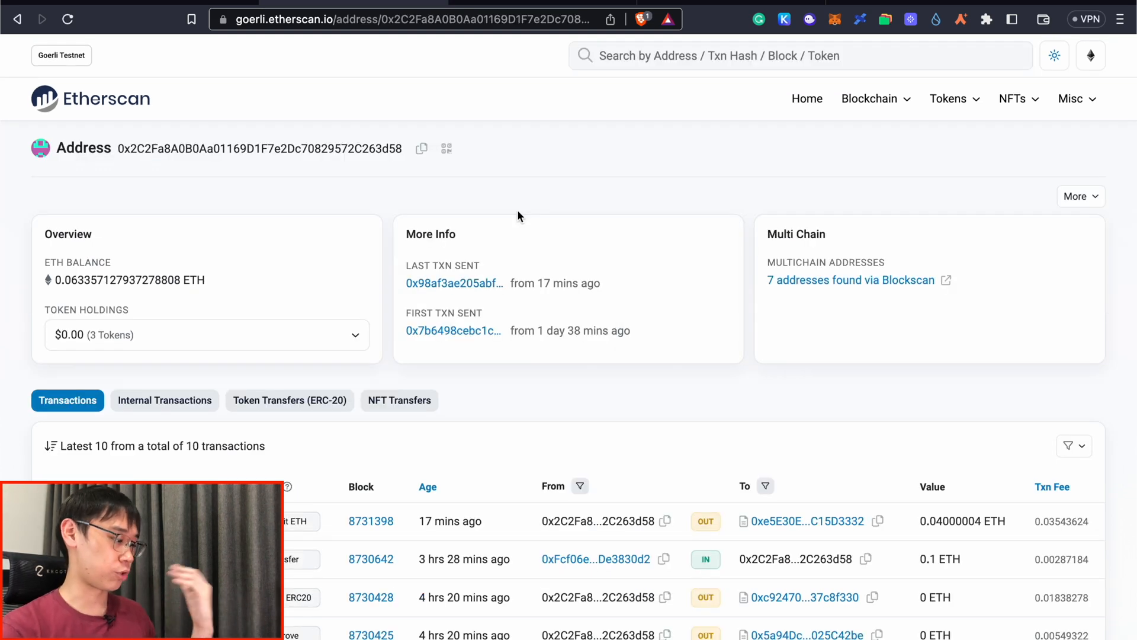
mouse_move(451, 522)
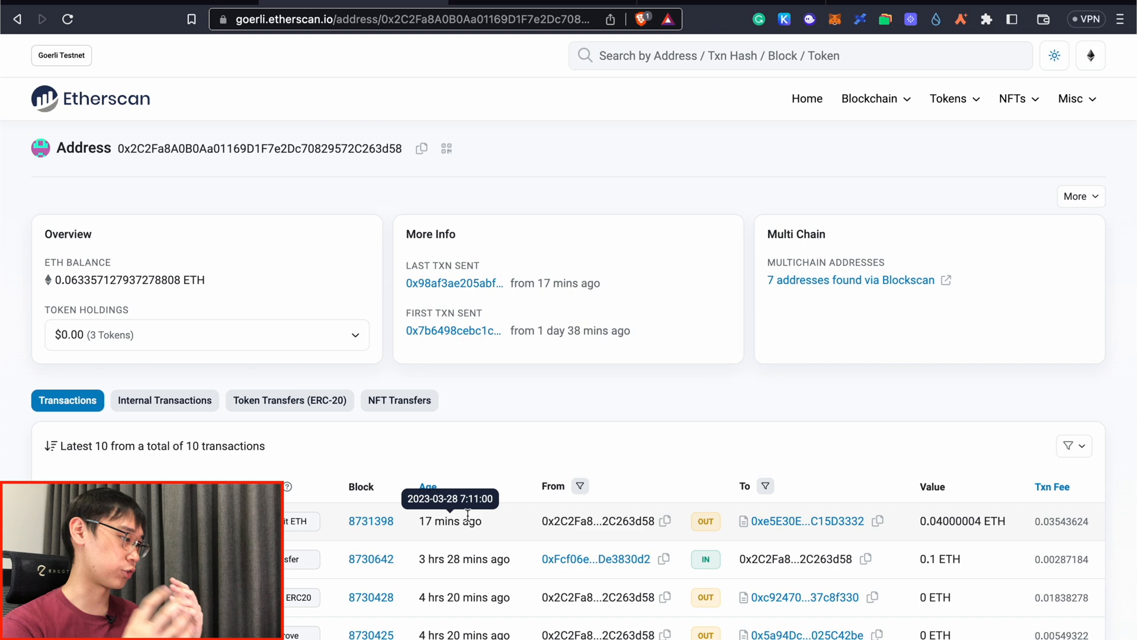
text(blockscout.scroll.io)
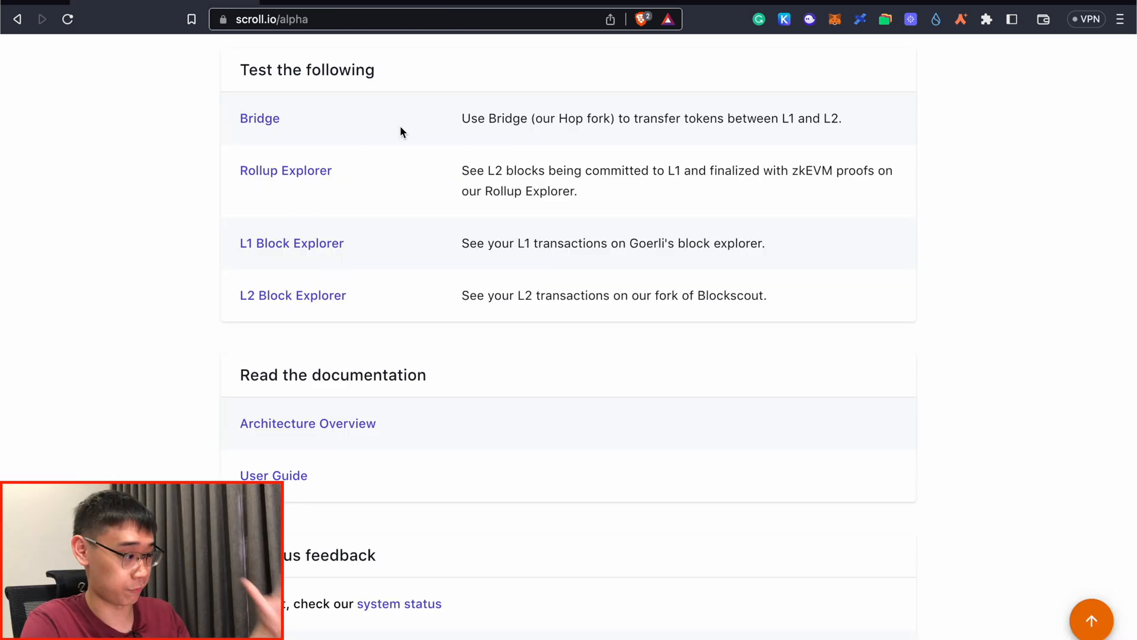
mouse_move(434, 231)
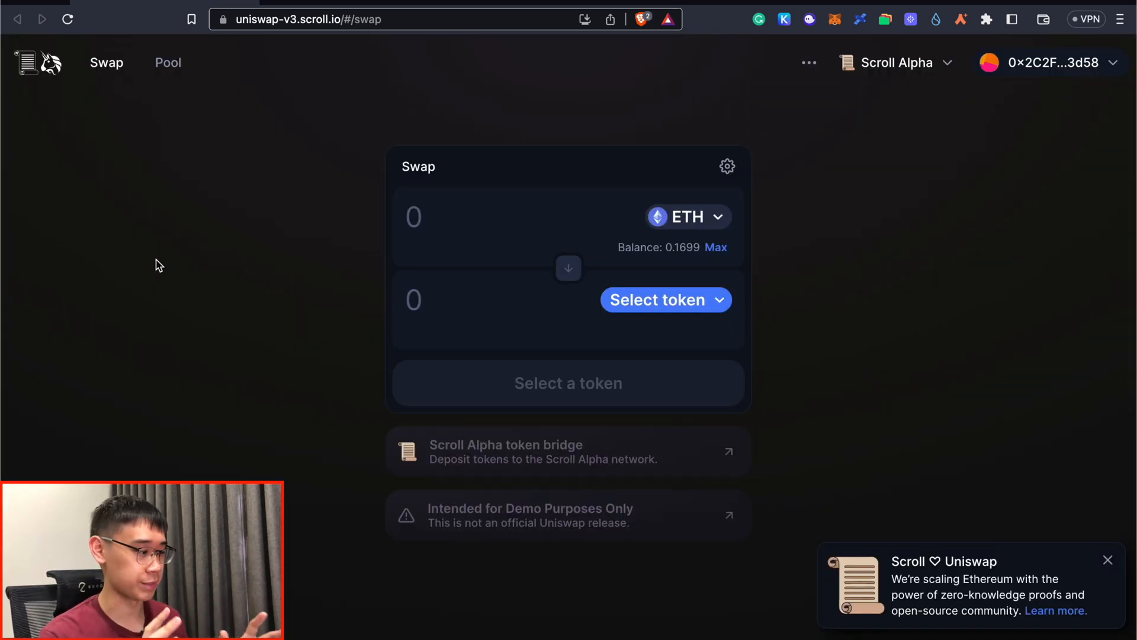
mouse_move(753, 309)
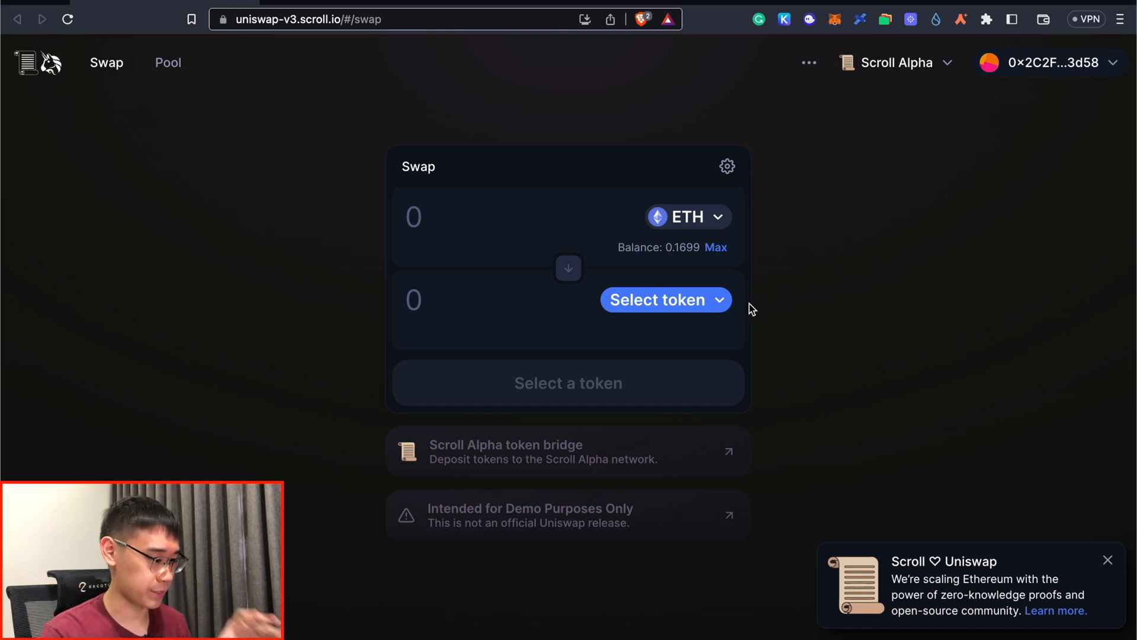
Wrap 0.01 ETH into WETH on Uniswap and confirm it in MetaMask
click(665, 300)
text(0.01)
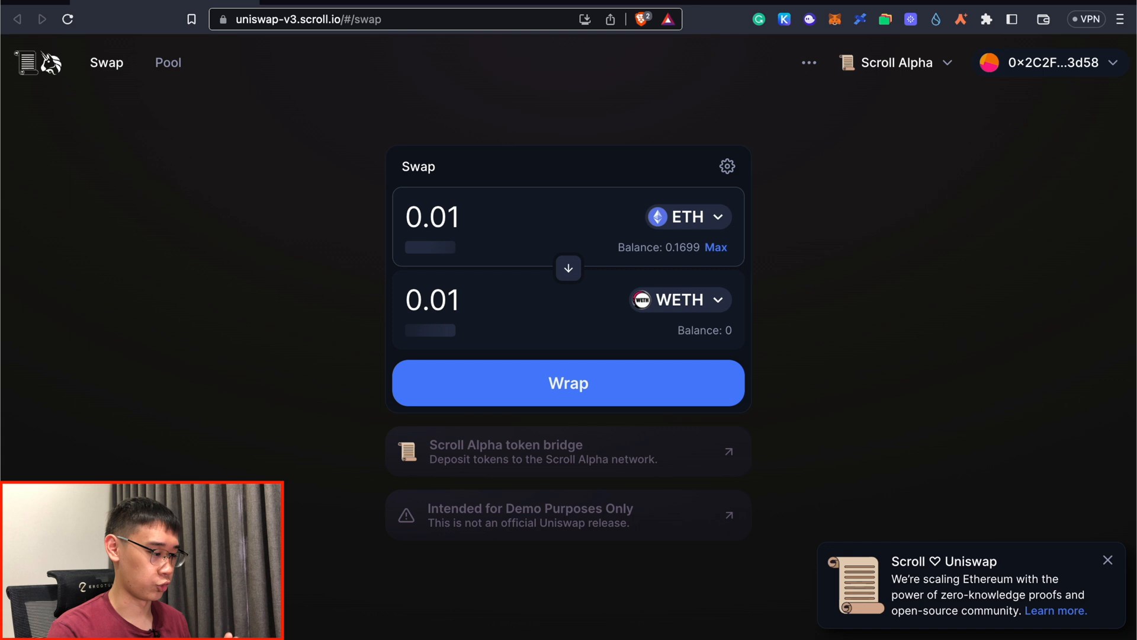
click(568, 382)
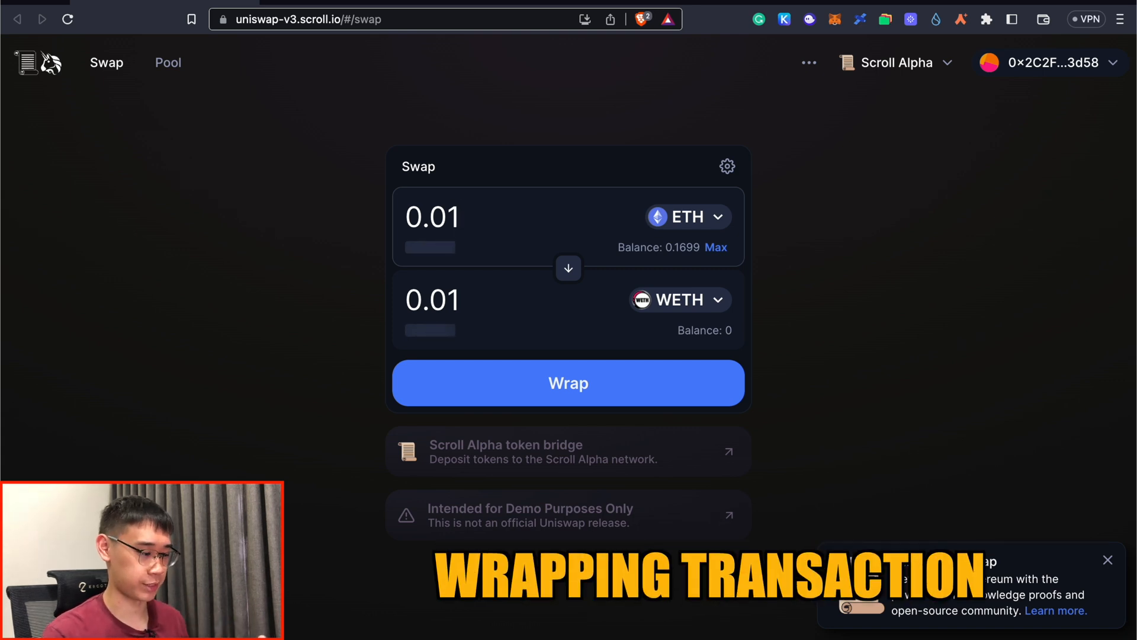
click(447, 216)
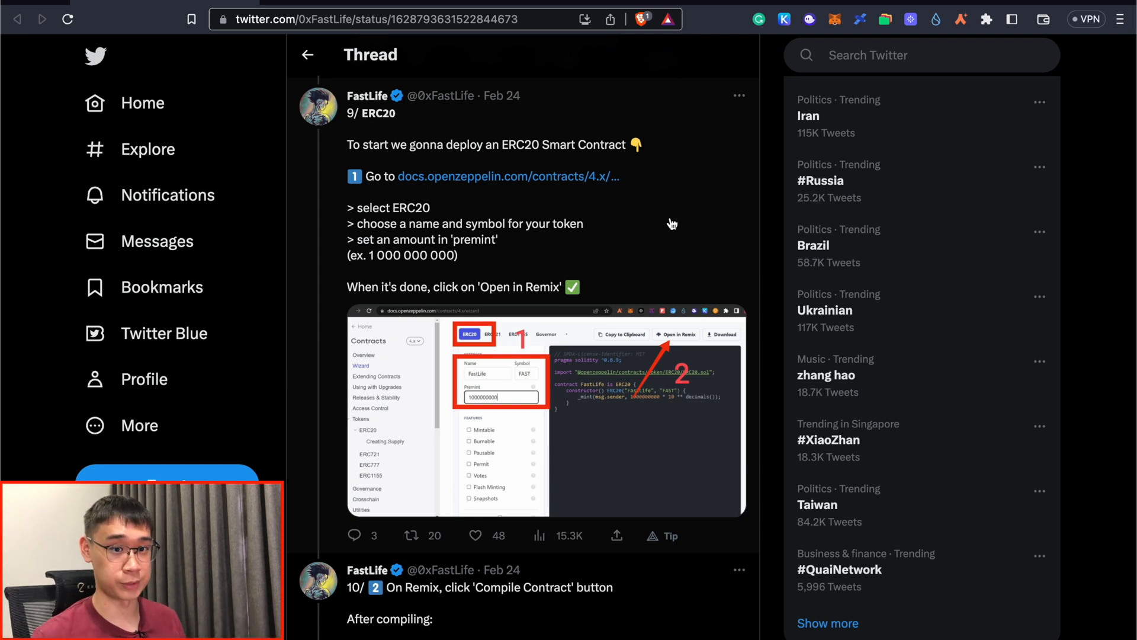
Follow the thread's docs.openzeppelin.com link to the Contracts Wizard
scroll(down, 3)
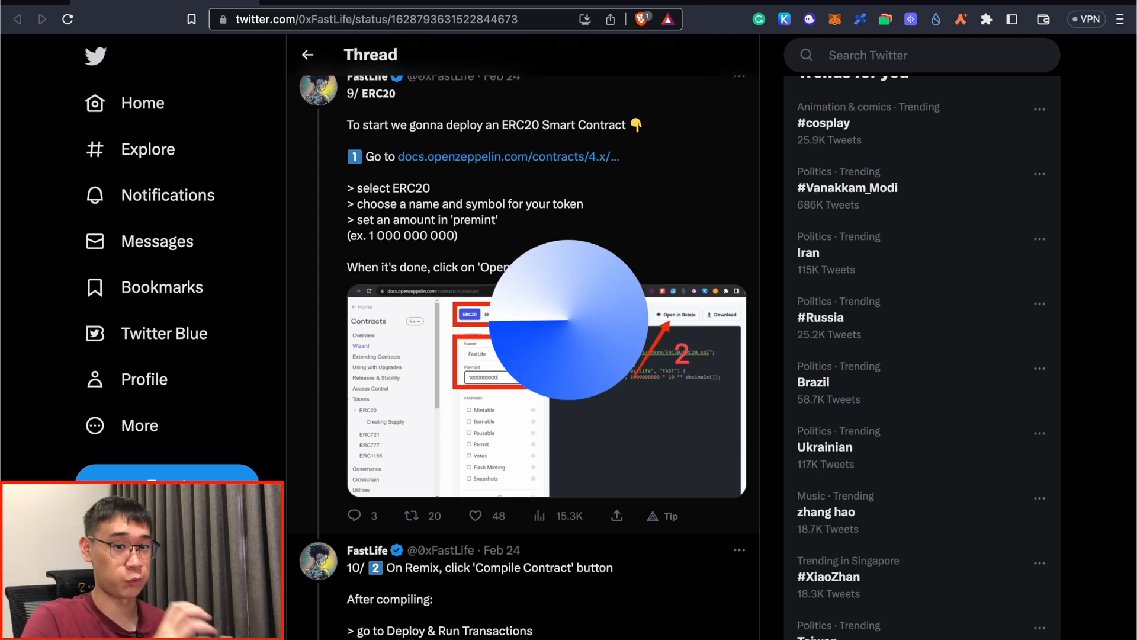
click(508, 157)
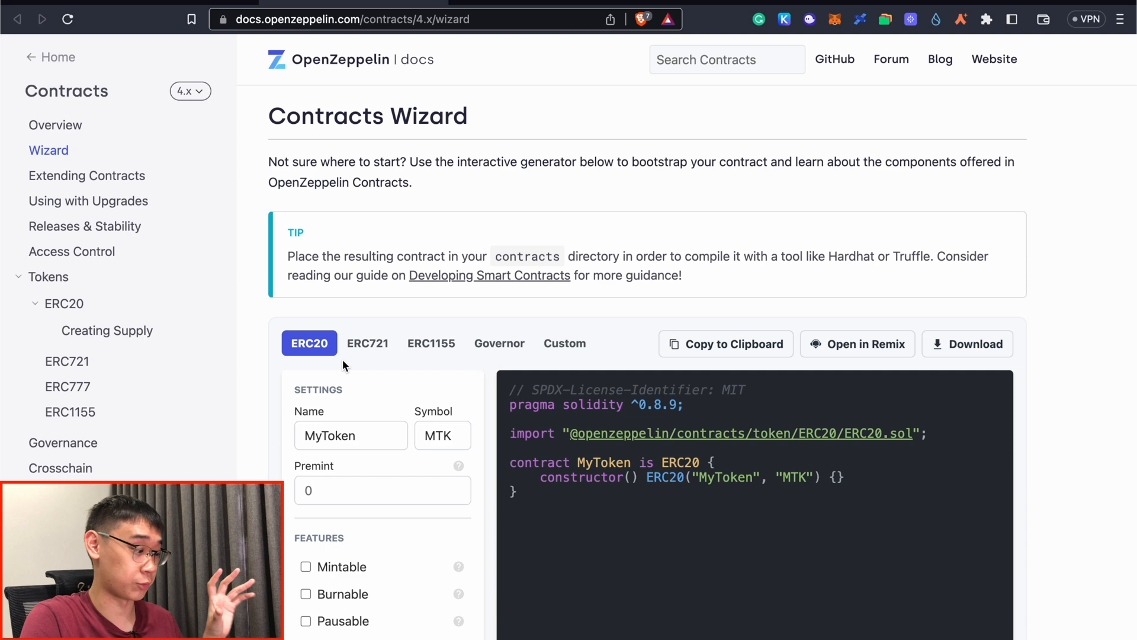
scroll(down, 3)
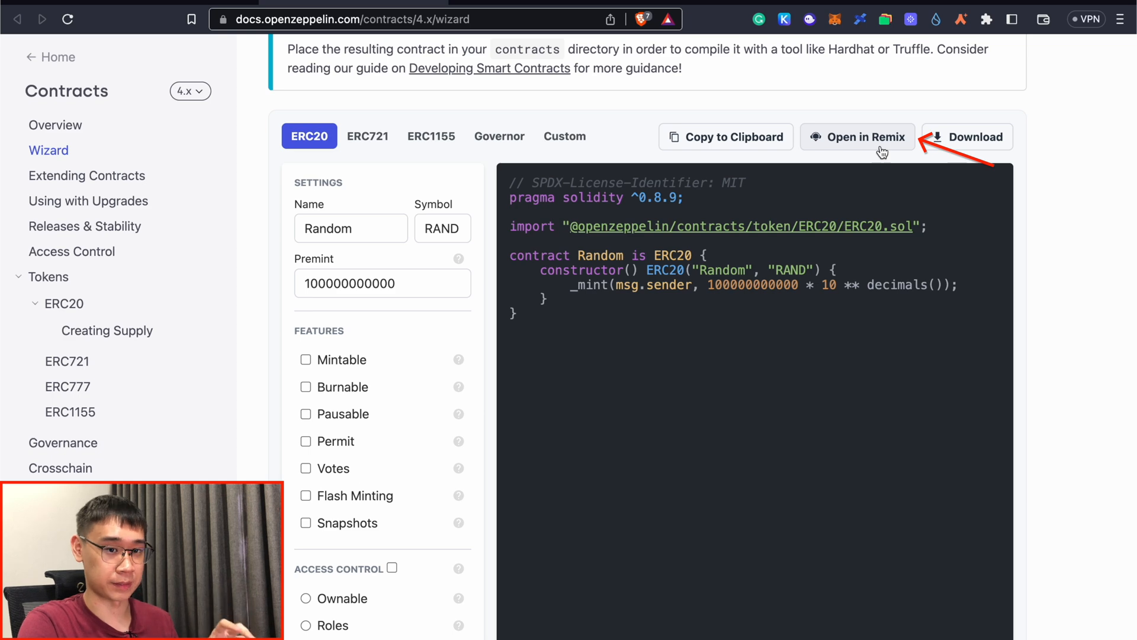
click(861, 138)
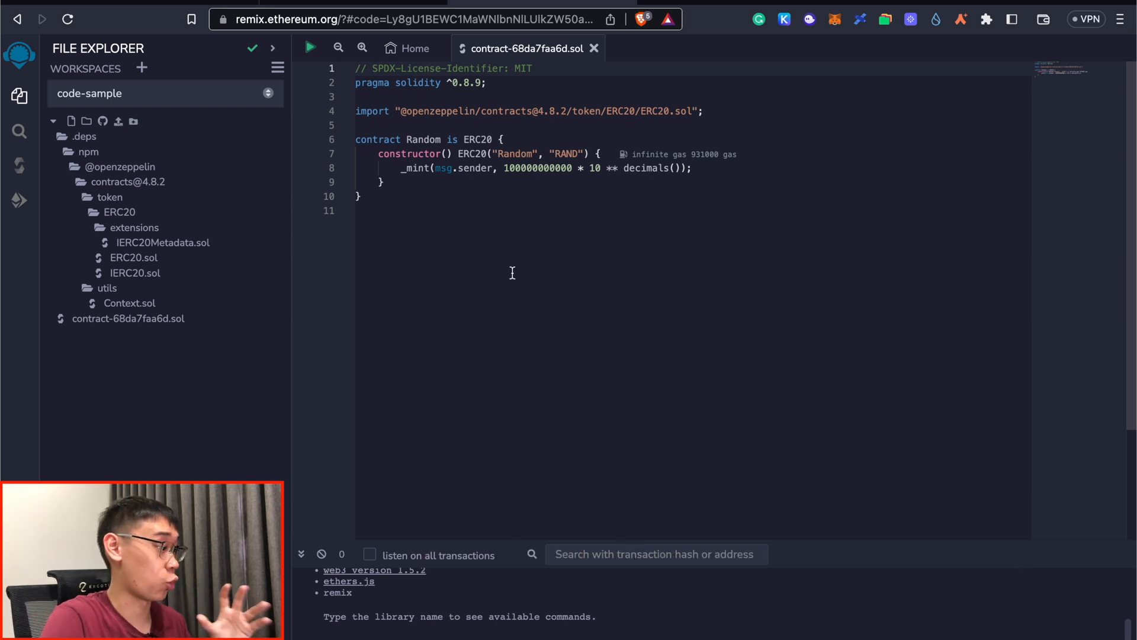
mouse_move(19, 170)
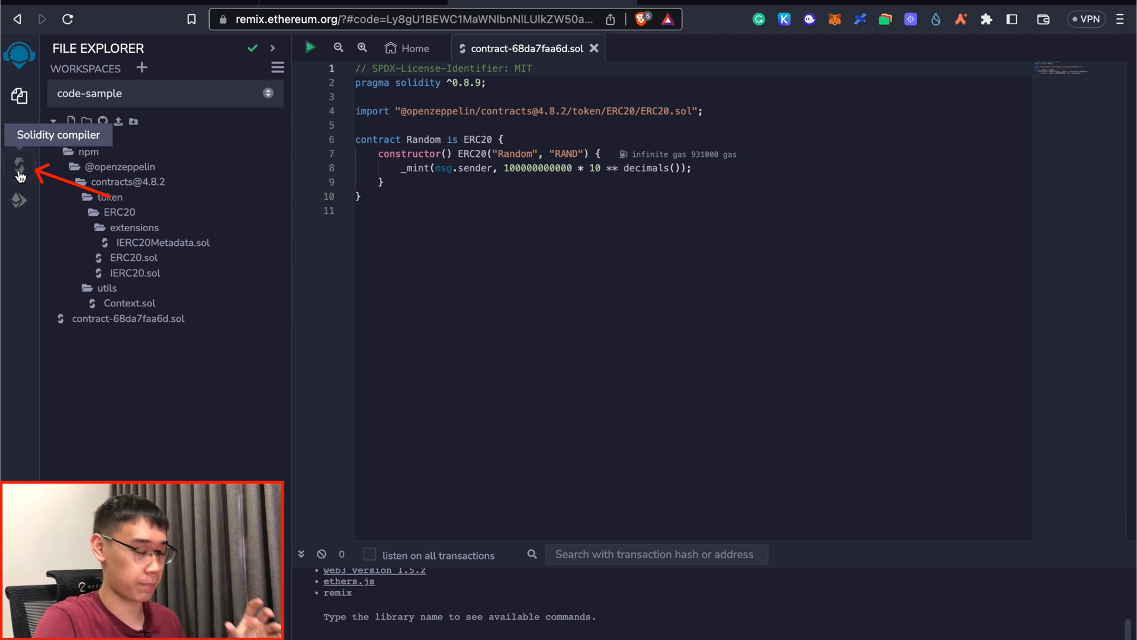
Compile the Random token contract in Remix and bring up its deployment settings
click(19, 166)
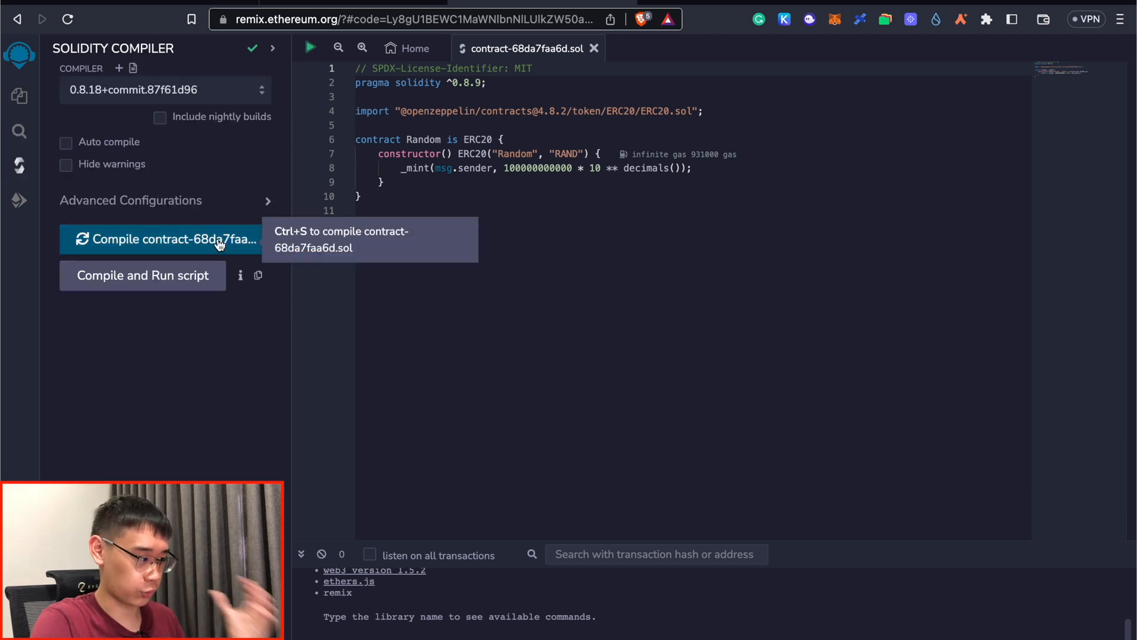
click(165, 238)
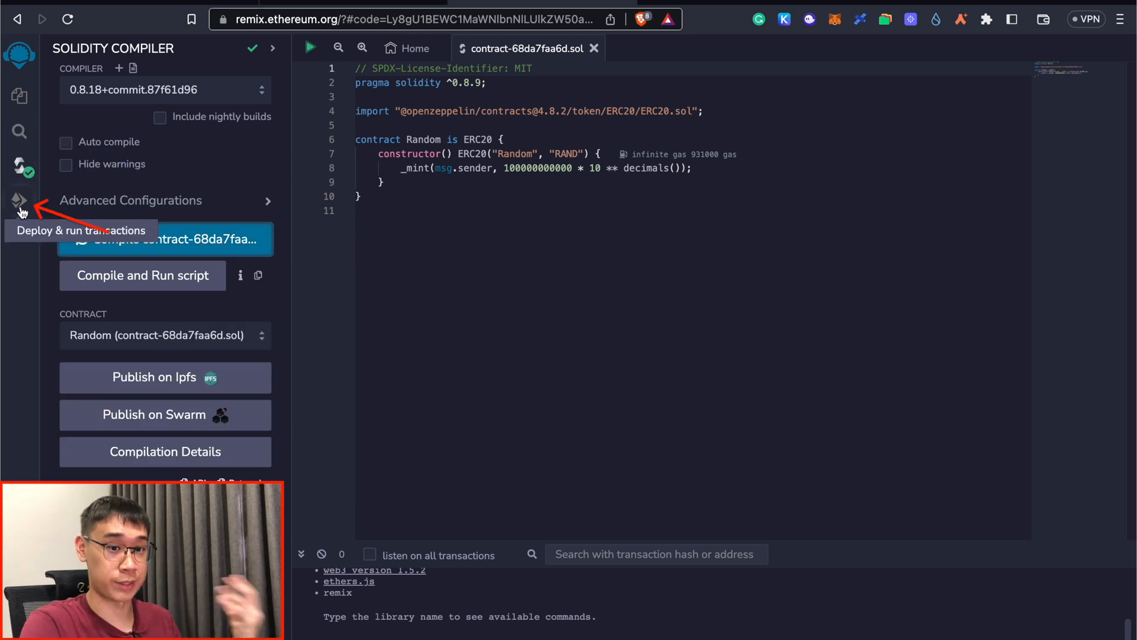
click(19, 200)
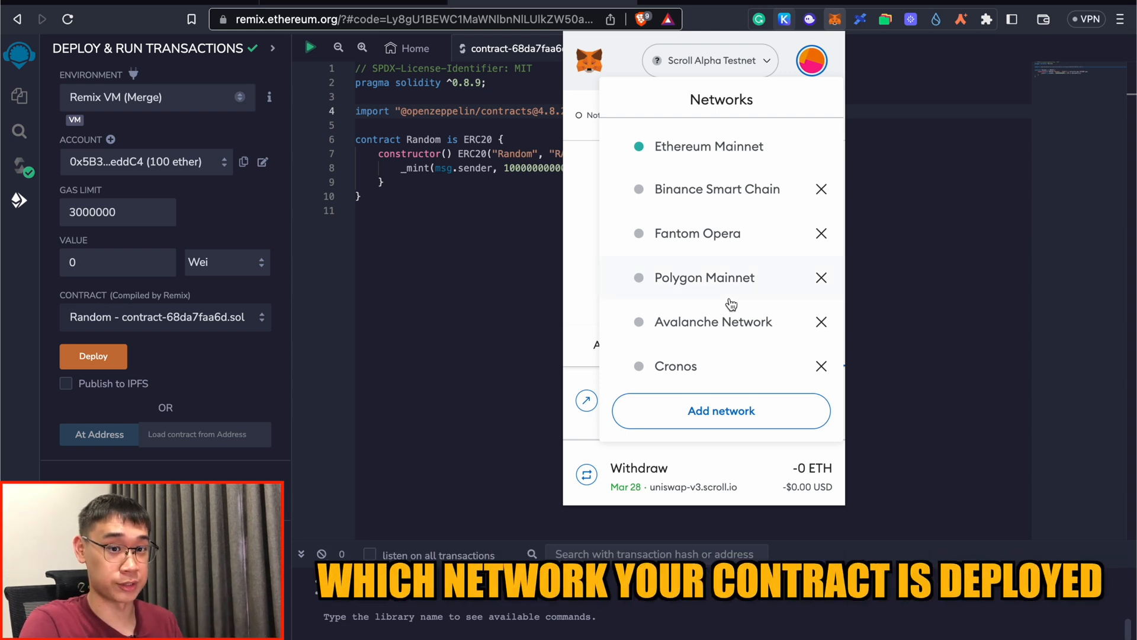
Switch MetaMask to the Scroll Alpha Testnet network
scroll(down, 3)
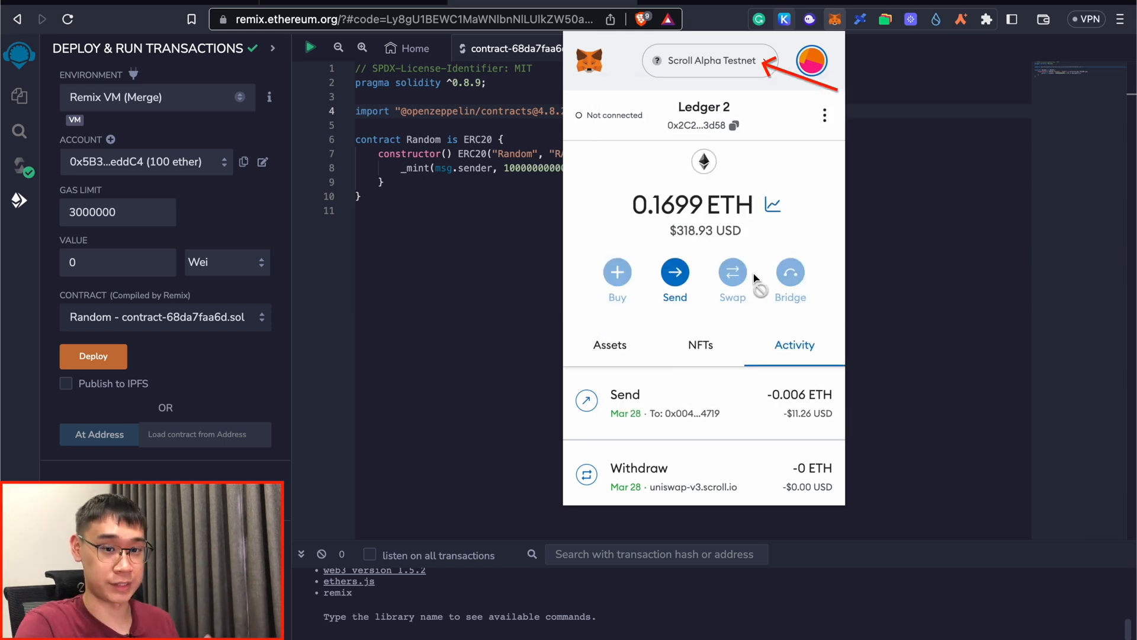
click(710, 61)
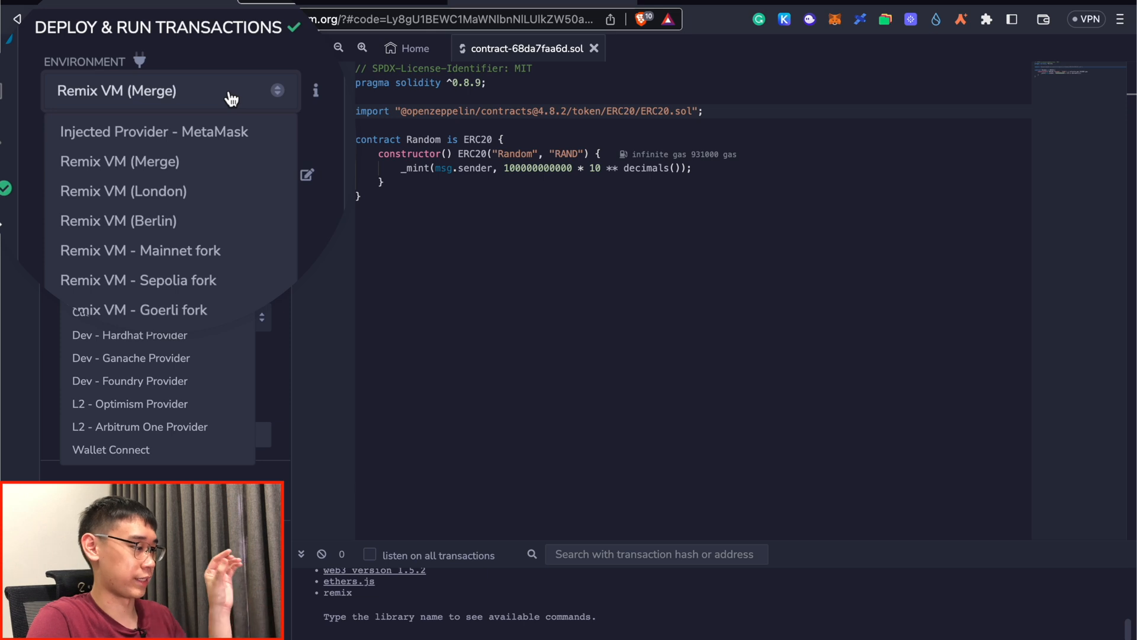
mouse_move(231, 132)
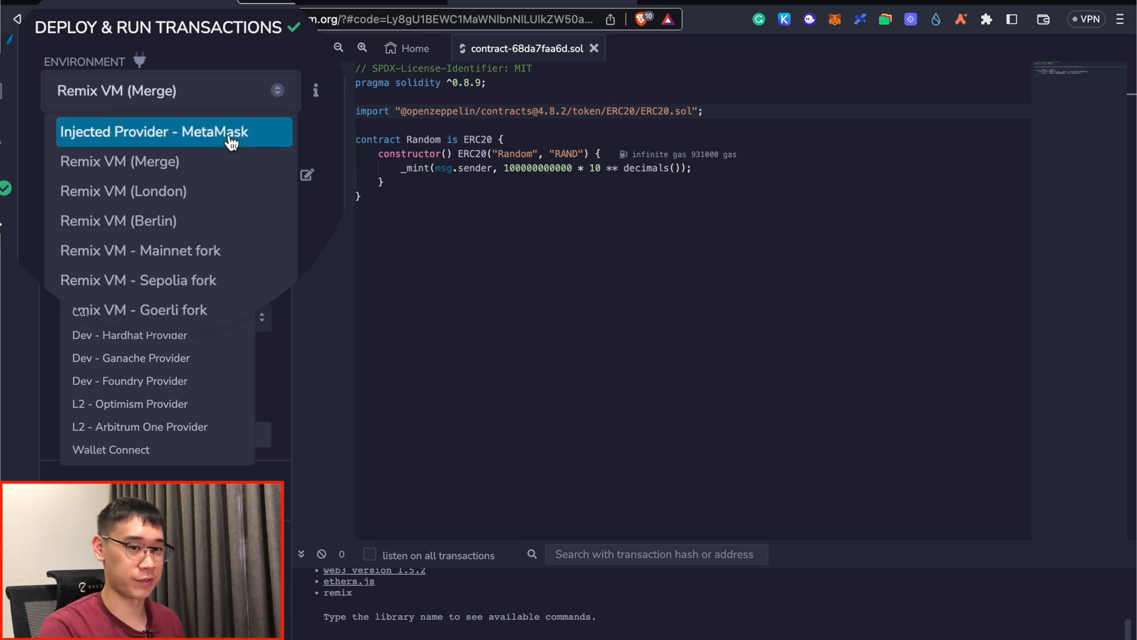
Set the environment to Injected Provider - MetaMask and deploy the Random contract
click(154, 131)
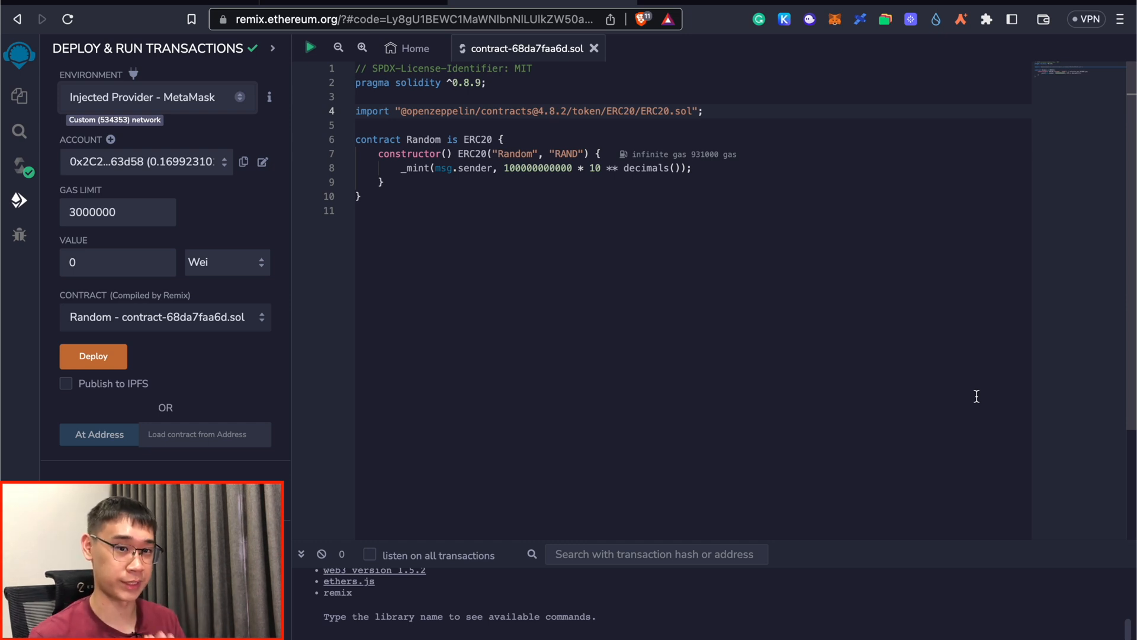
click(834, 19)
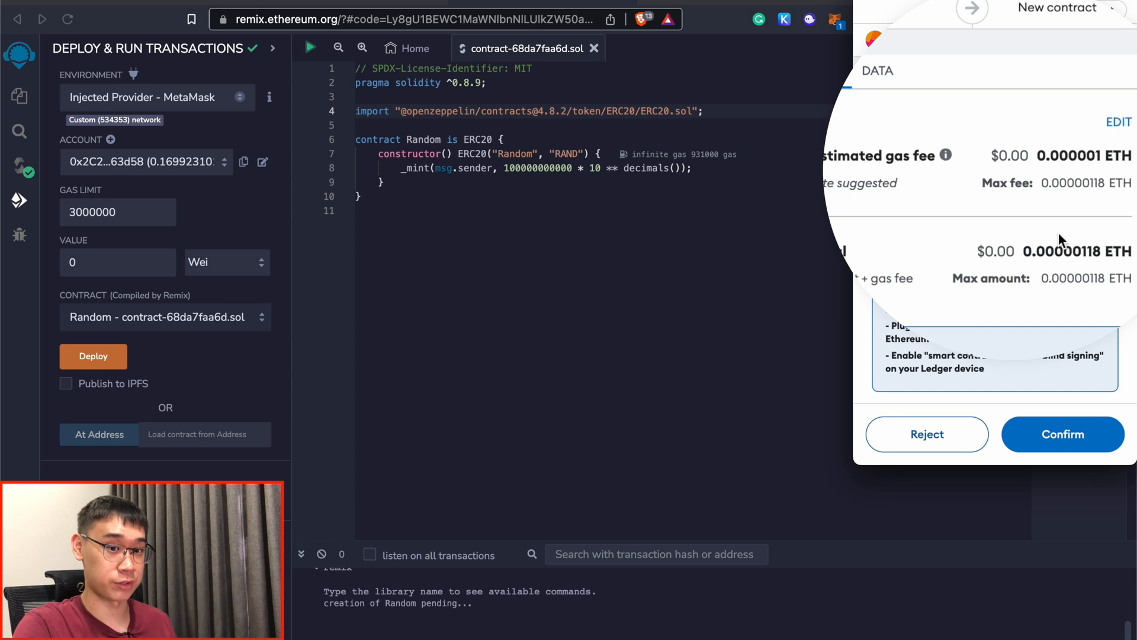
mouse_move(1093, 209)
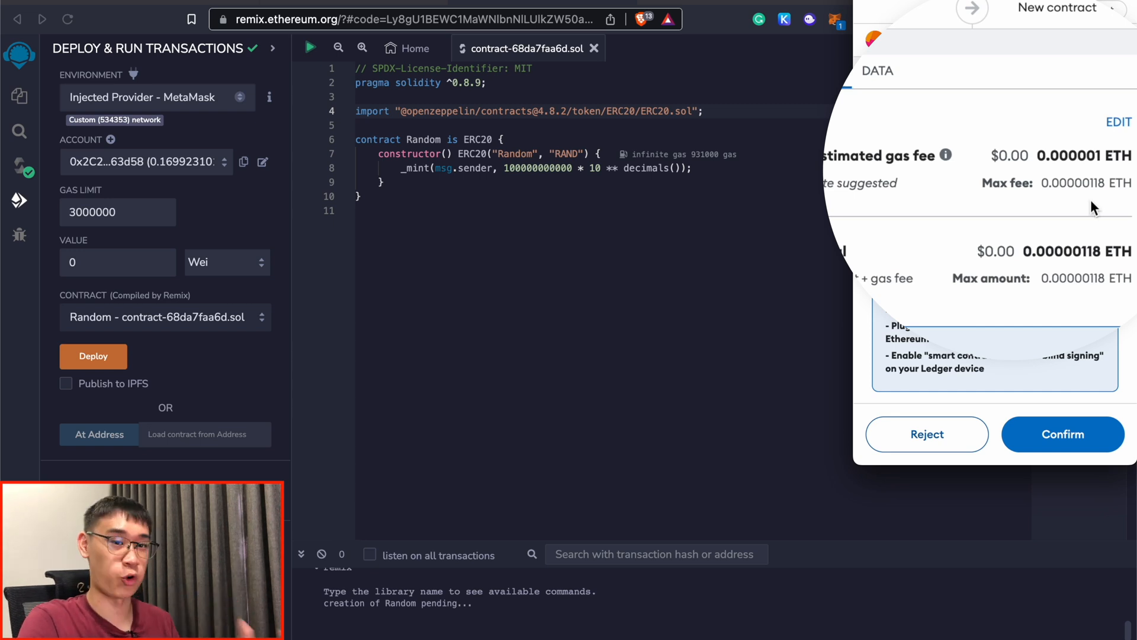
Confirm the deployment in MetaMask and expand the deployed RANDOM contract's functions
click(1062, 434)
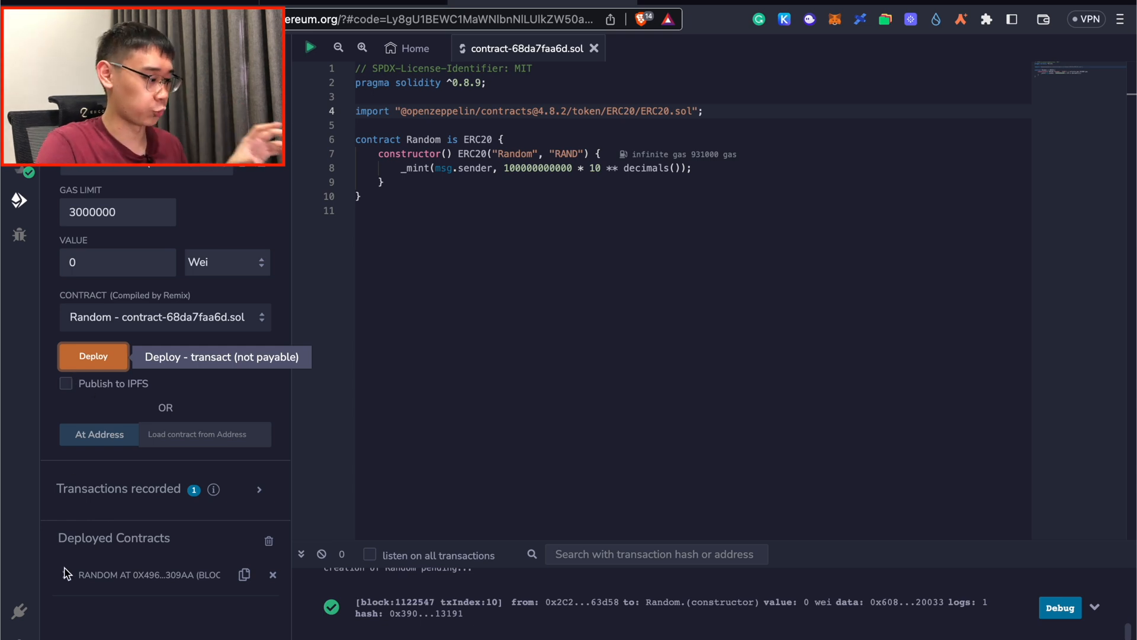
click(65, 147)
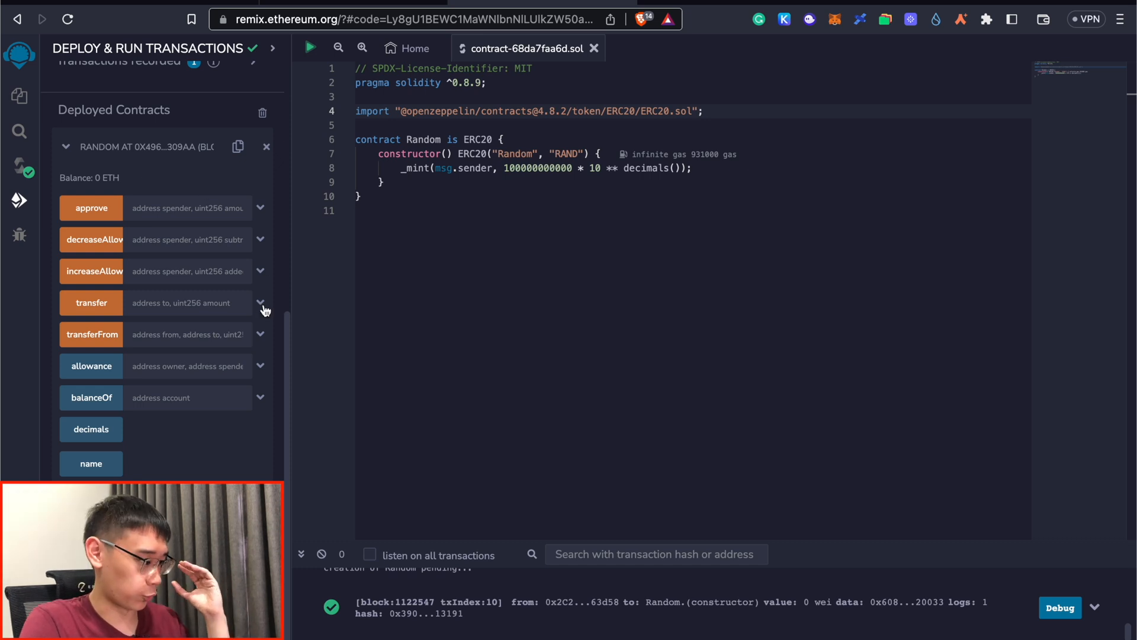
click(259, 302)
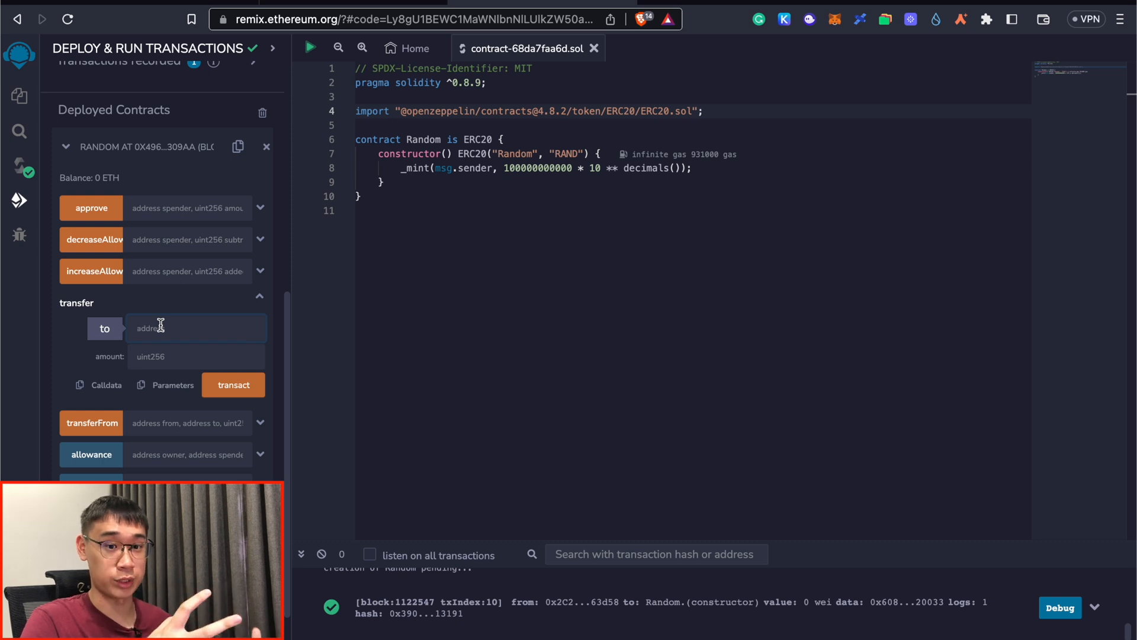
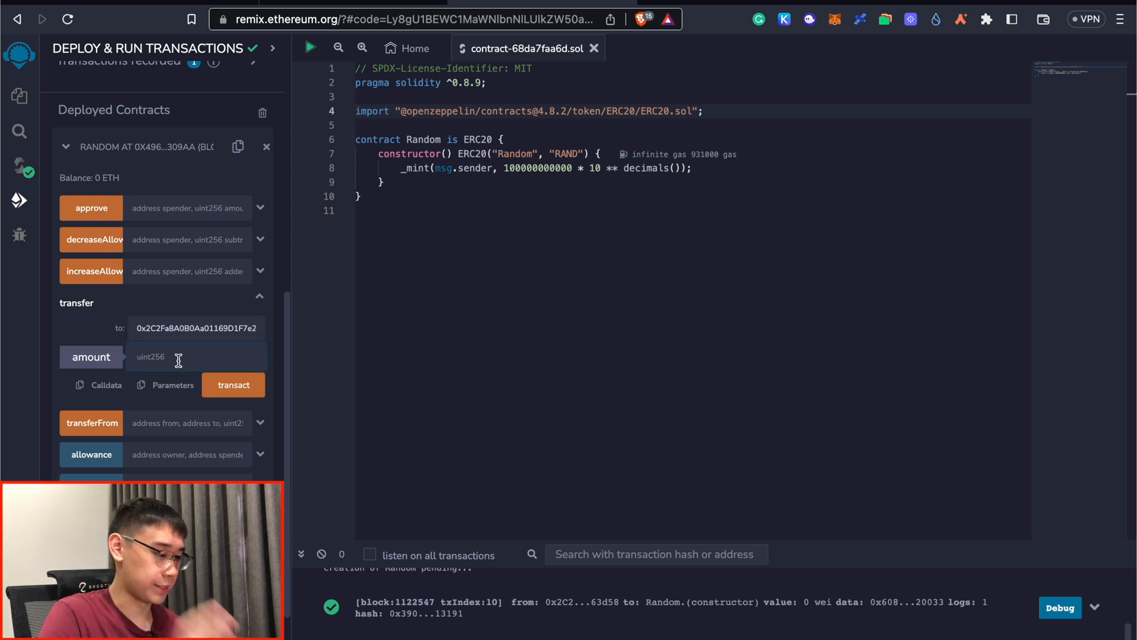
text(1)
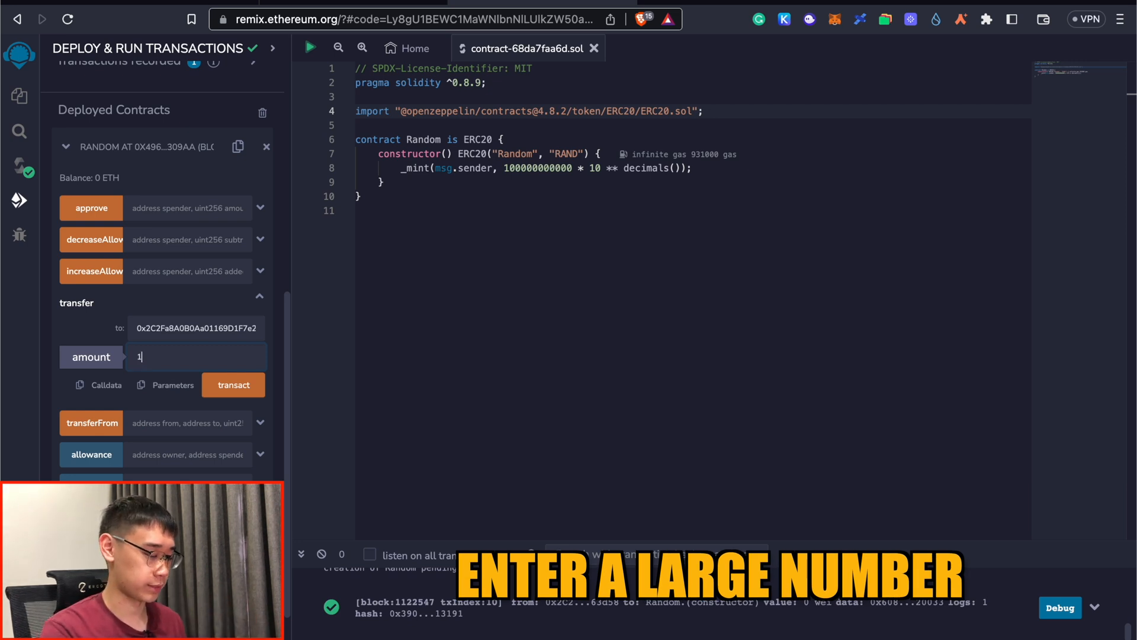
text(00)
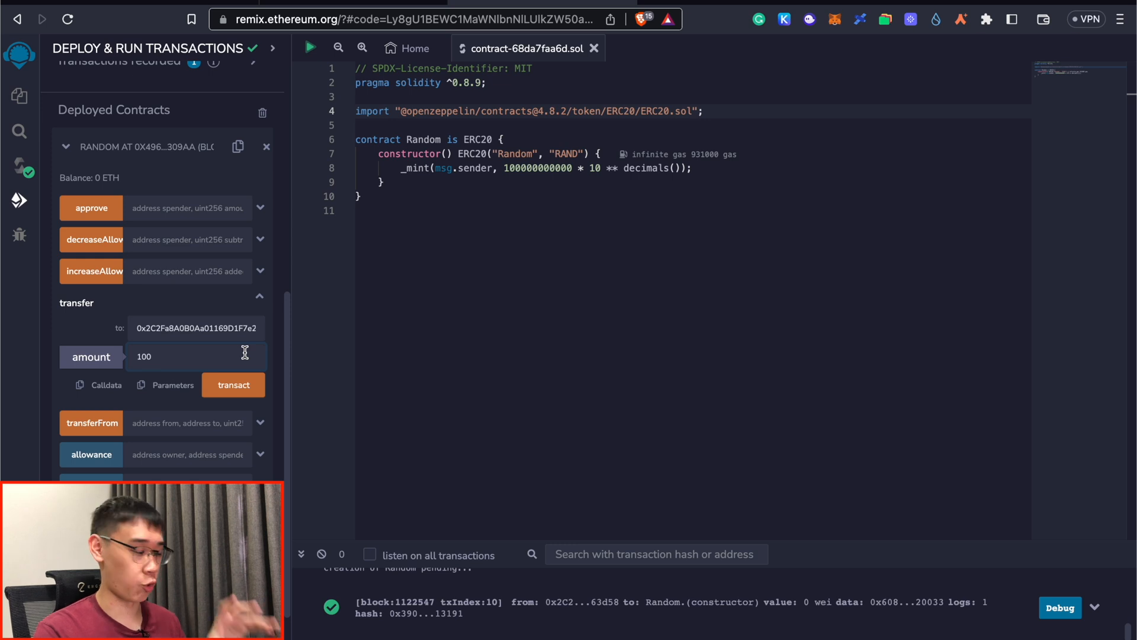
click(233, 384)
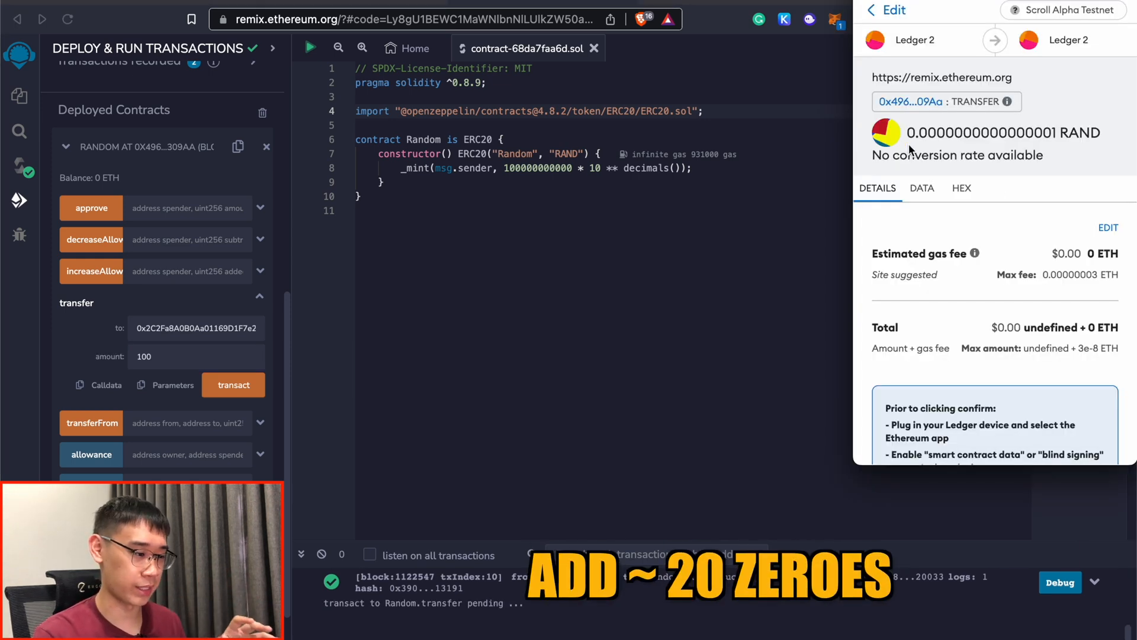
mouse_move(986, 211)
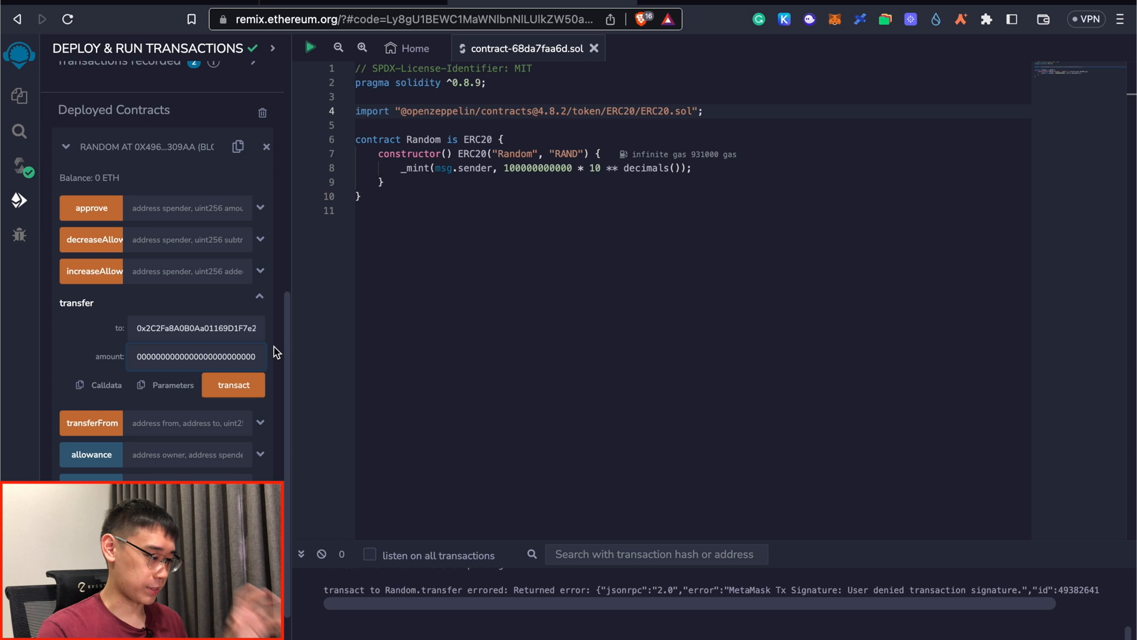
Resend the transfer with the larger RAND amount and confirm it in MetaMask
click(234, 384)
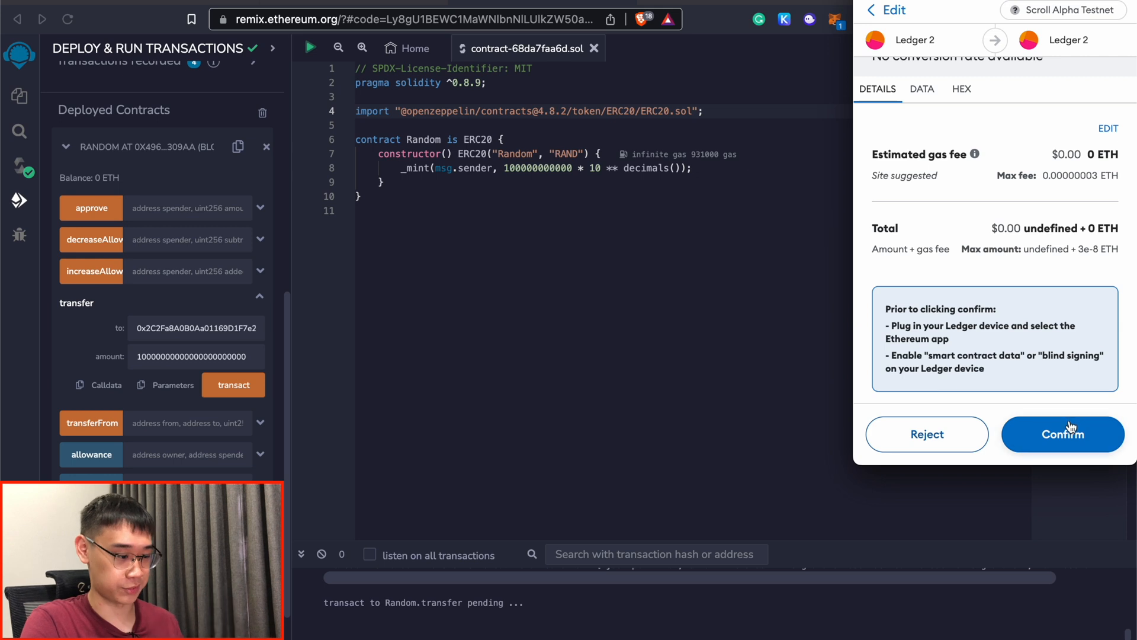
click(1062, 434)
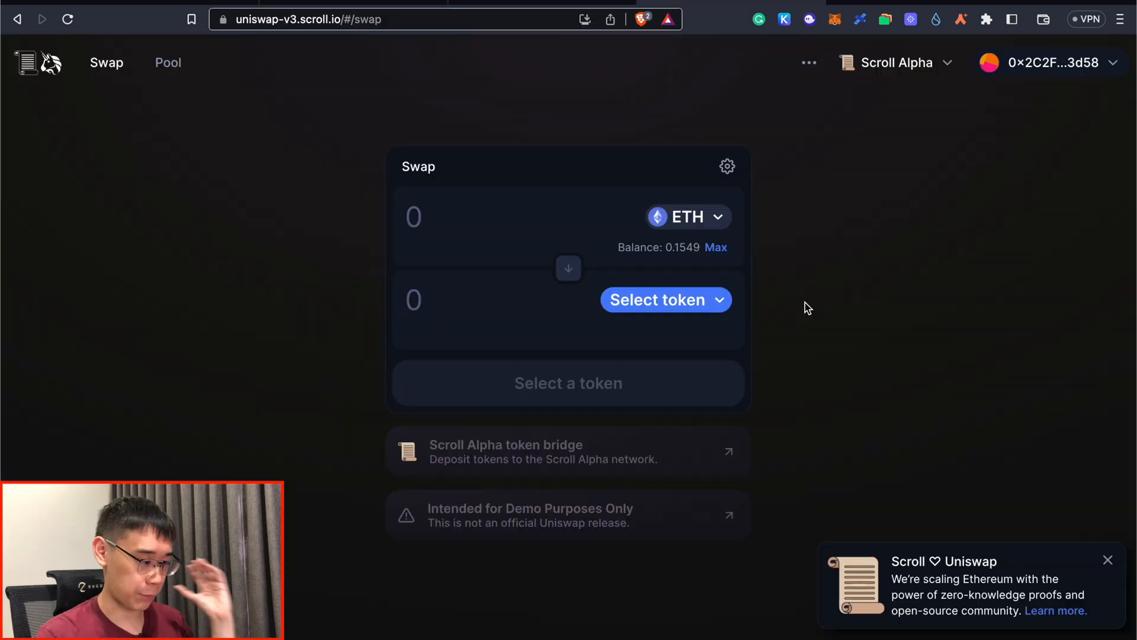
Select RAND as the output token, accepting the unverified token warning
click(665, 299)
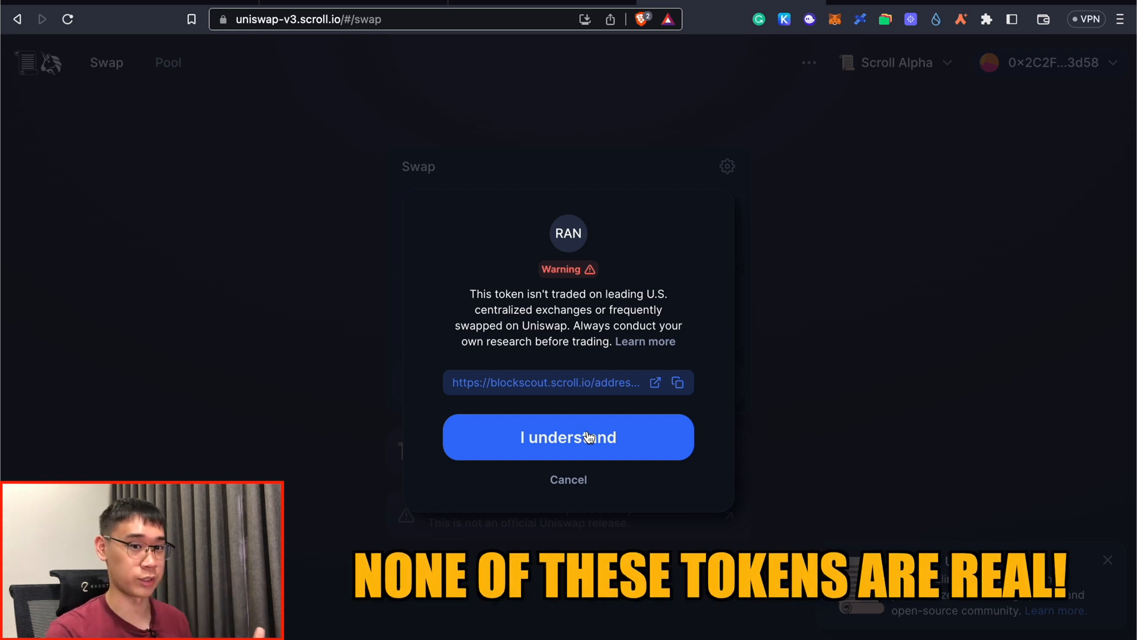
click(568, 437)
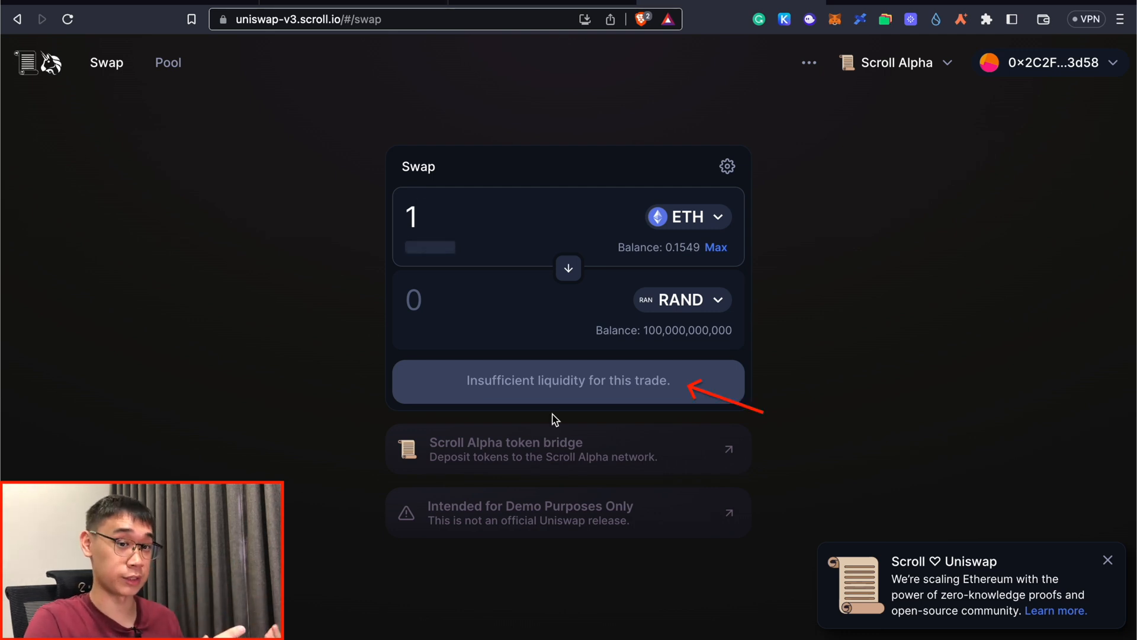
mouse_move(203, 98)
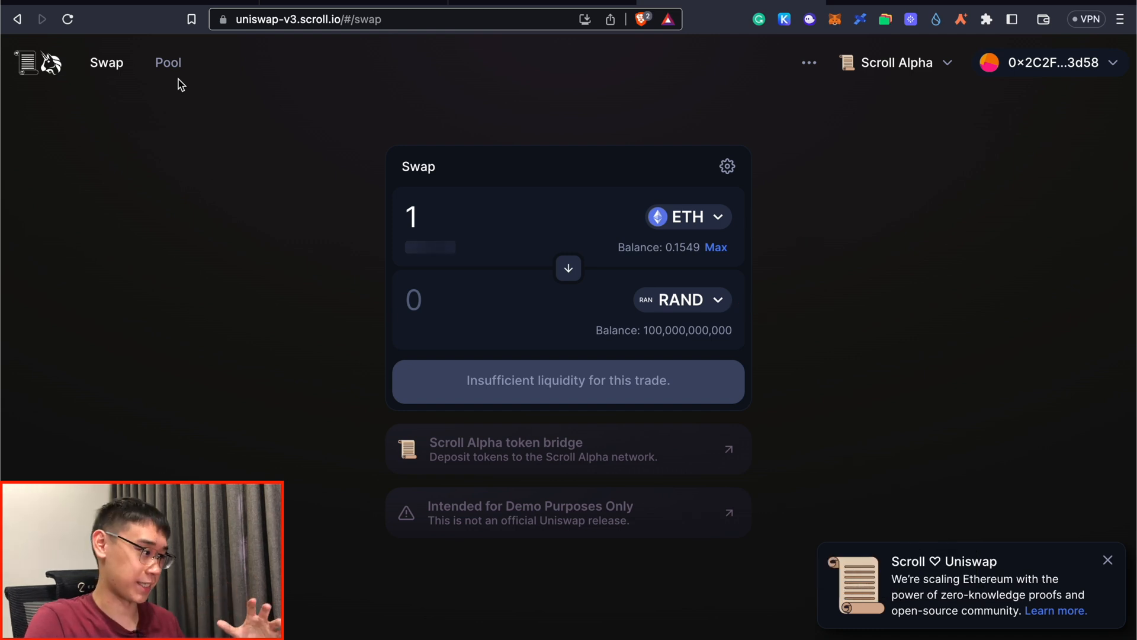
Start a new ETH/RAND liquidity position from the Pool page with a 0.10027 price value
click(168, 63)
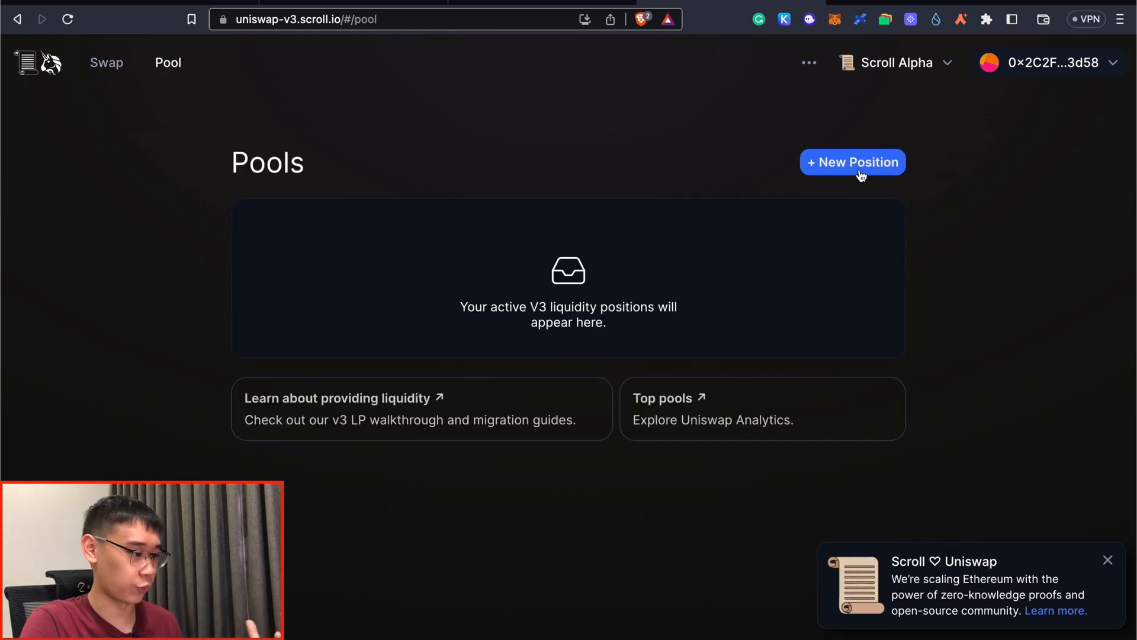
click(853, 162)
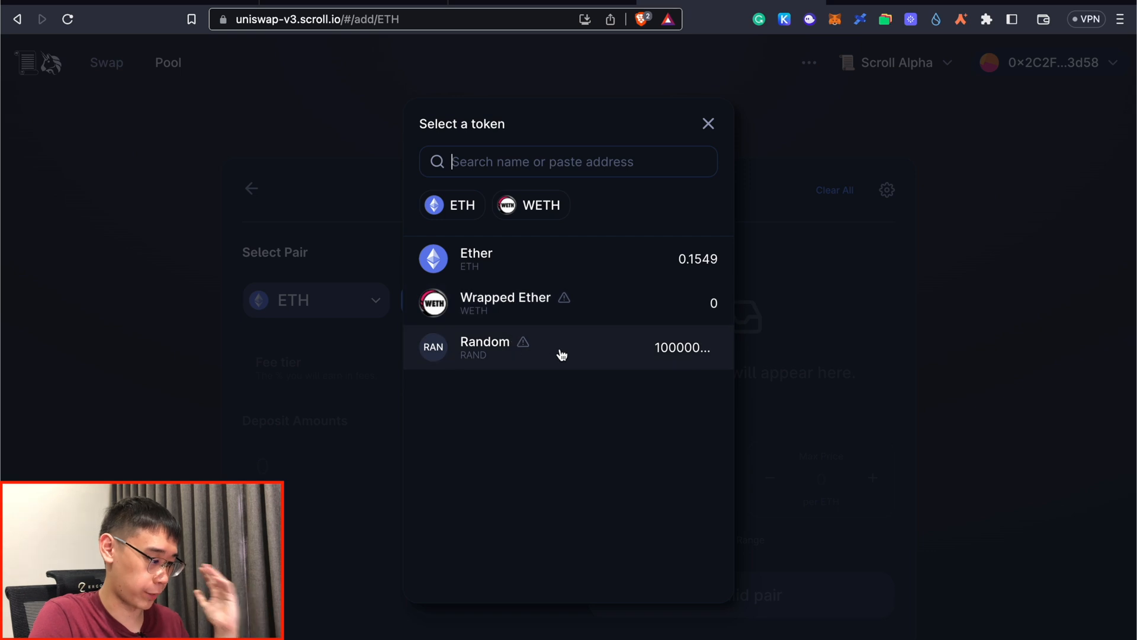
click(485, 347)
text(0.001)
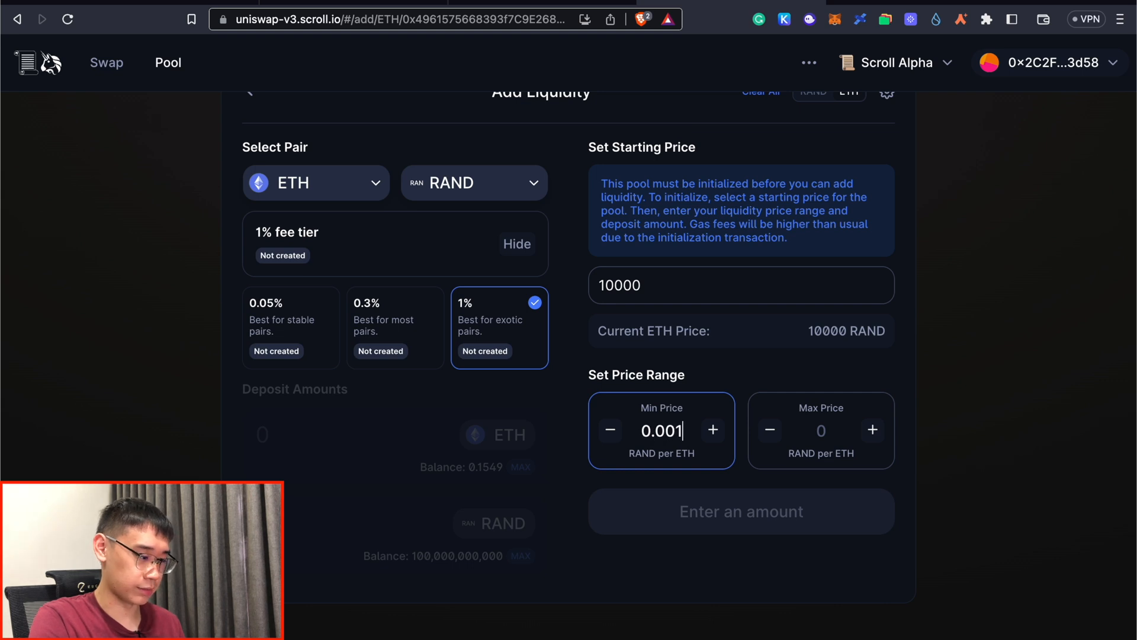
text(0.10027)
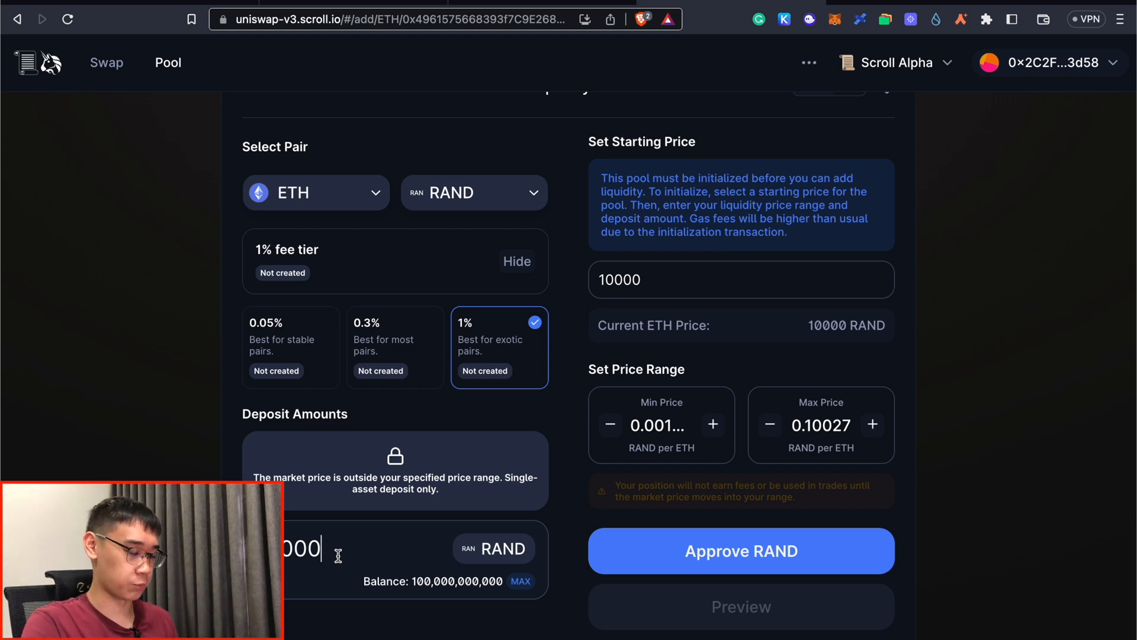
Approve RAND spending for the pool and continue with the spending cap in MetaMask
click(740, 551)
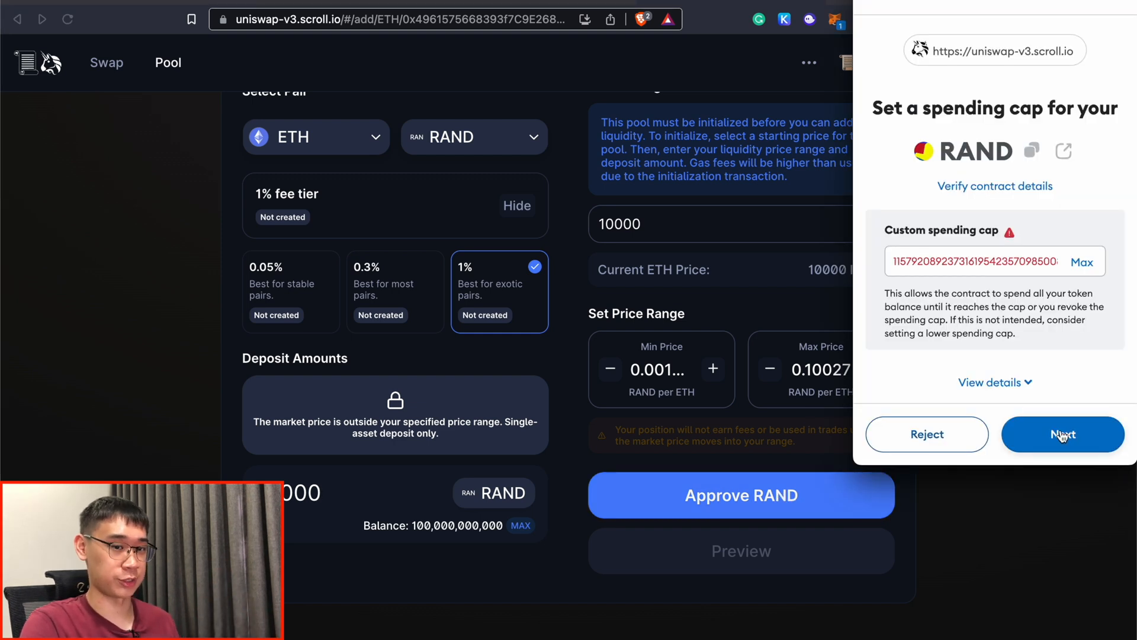
click(1063, 433)
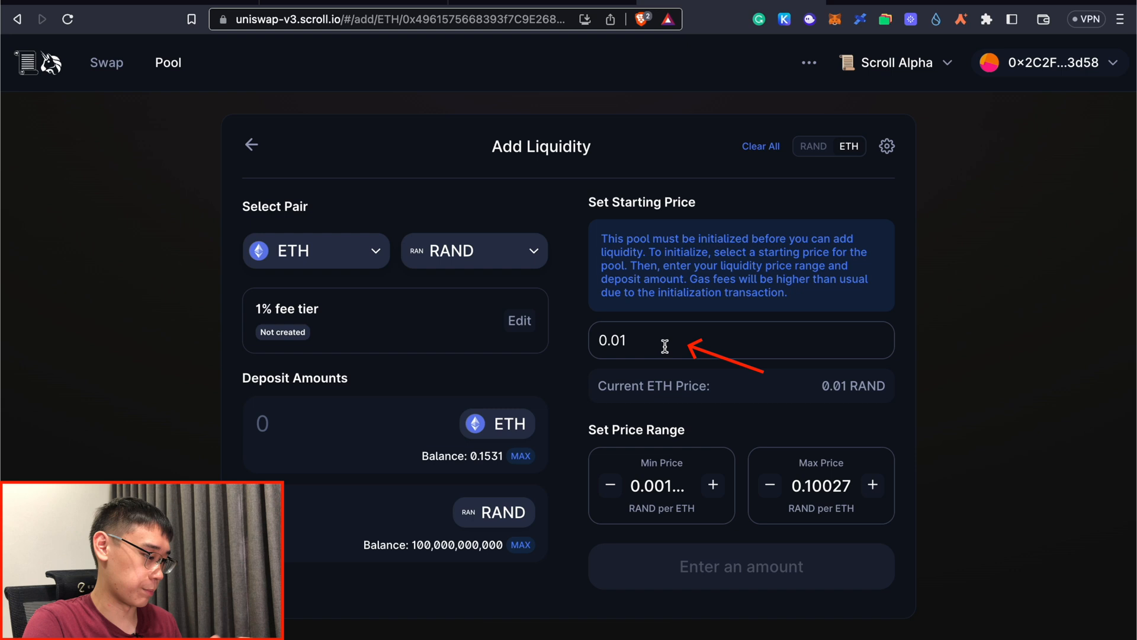
mouse_move(818, 475)
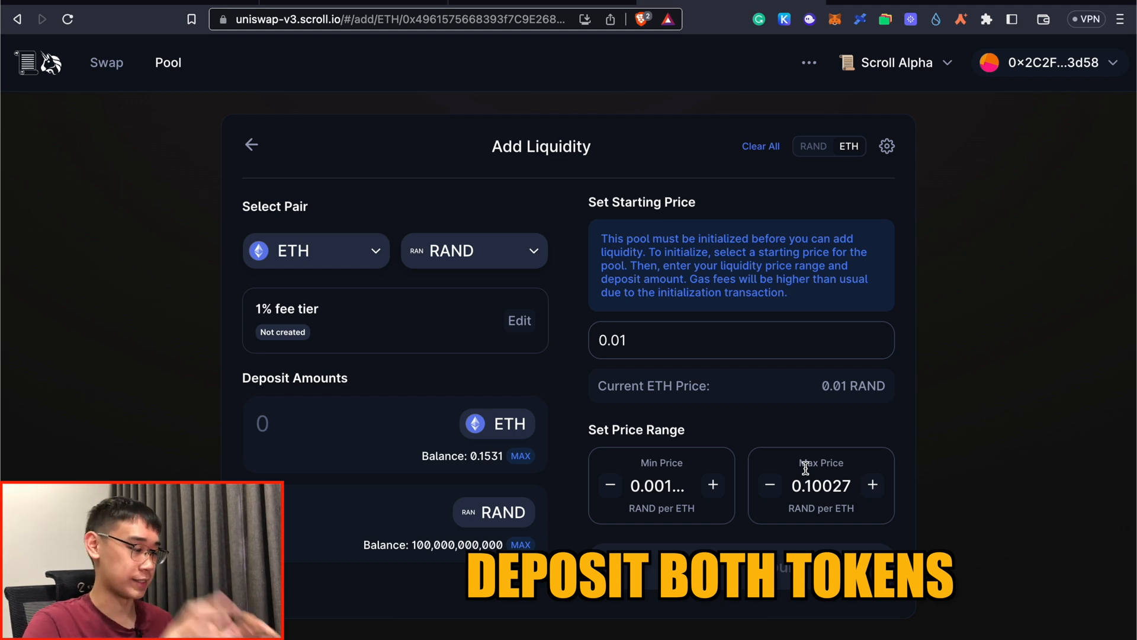
Deposit 0.002 ETH with matching RAND and preview the liquidity position
text(0.002)
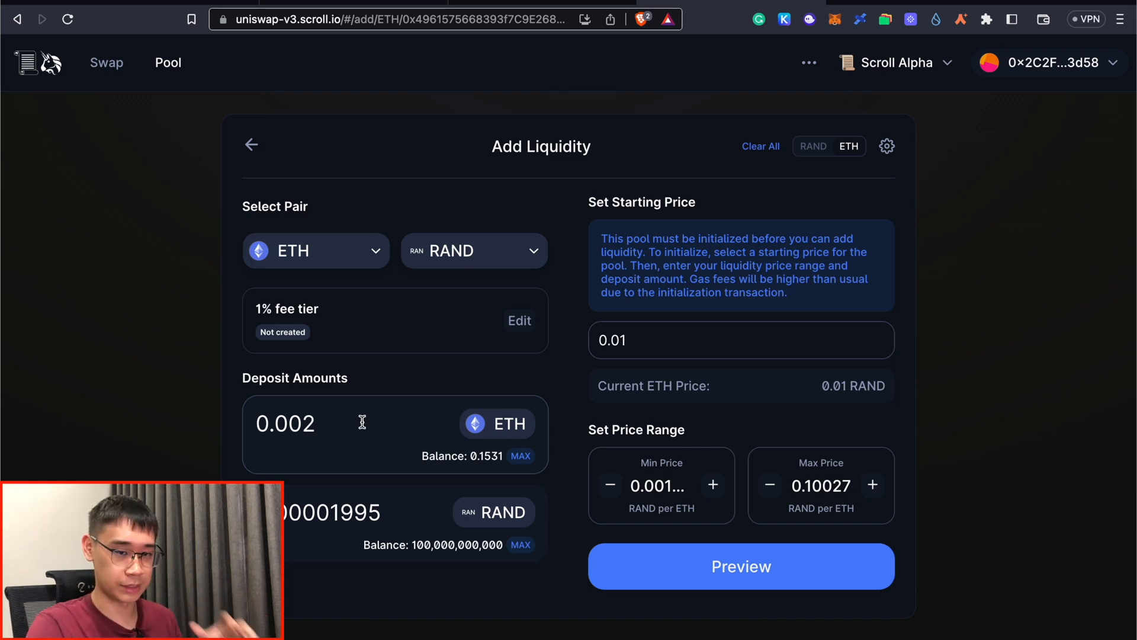
click(741, 566)
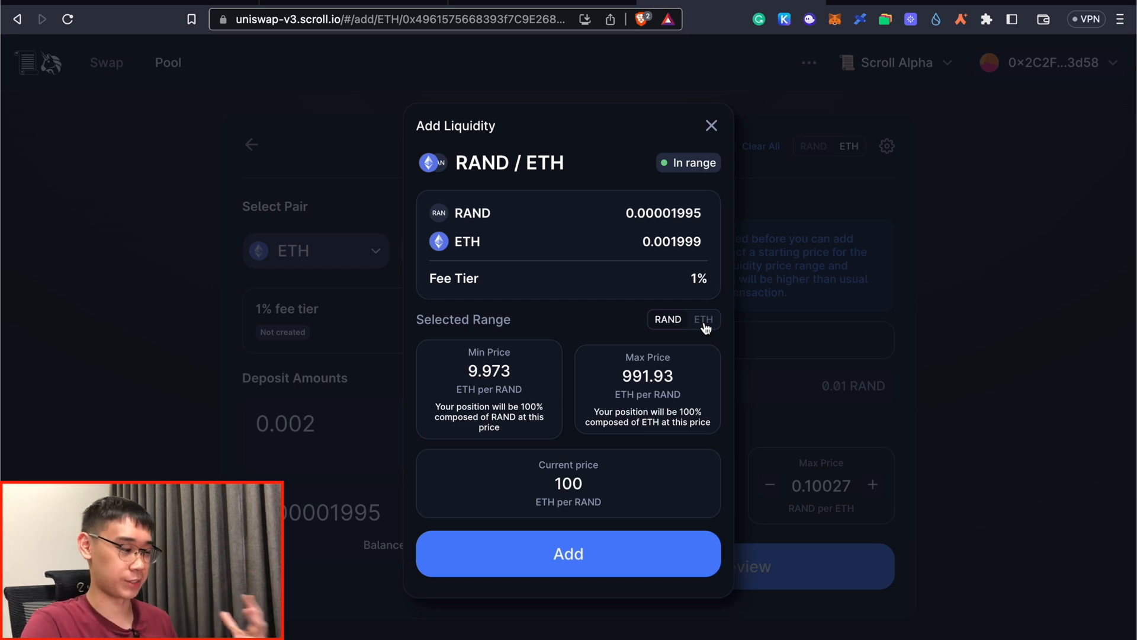
Add the liquidity, confirm it in MetaMask and close the success dialog
click(567, 553)
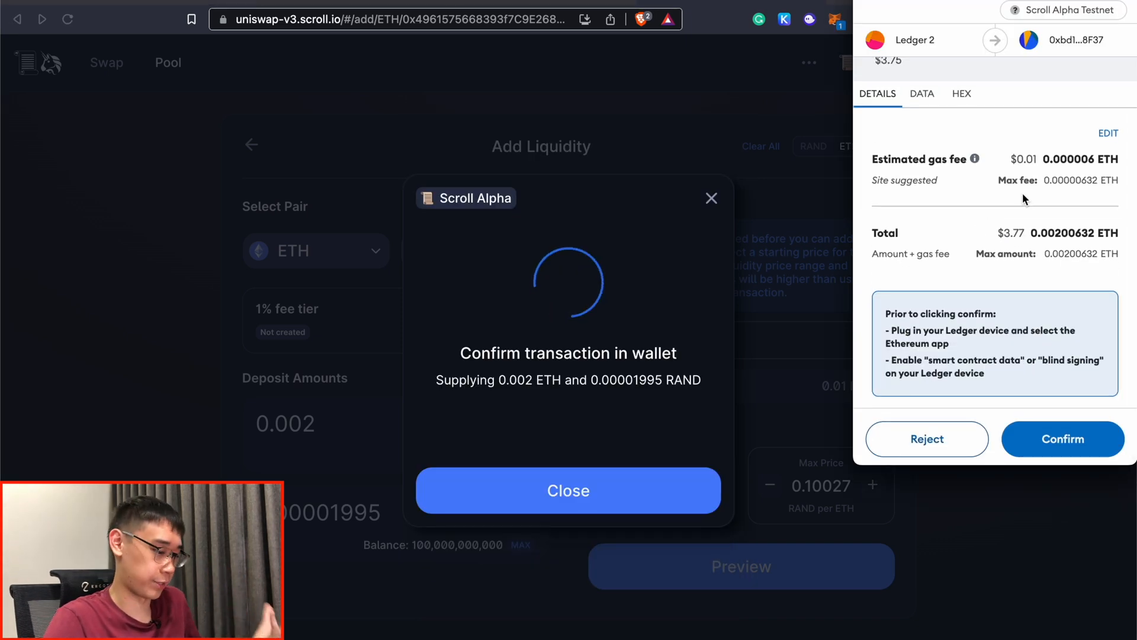
click(1062, 439)
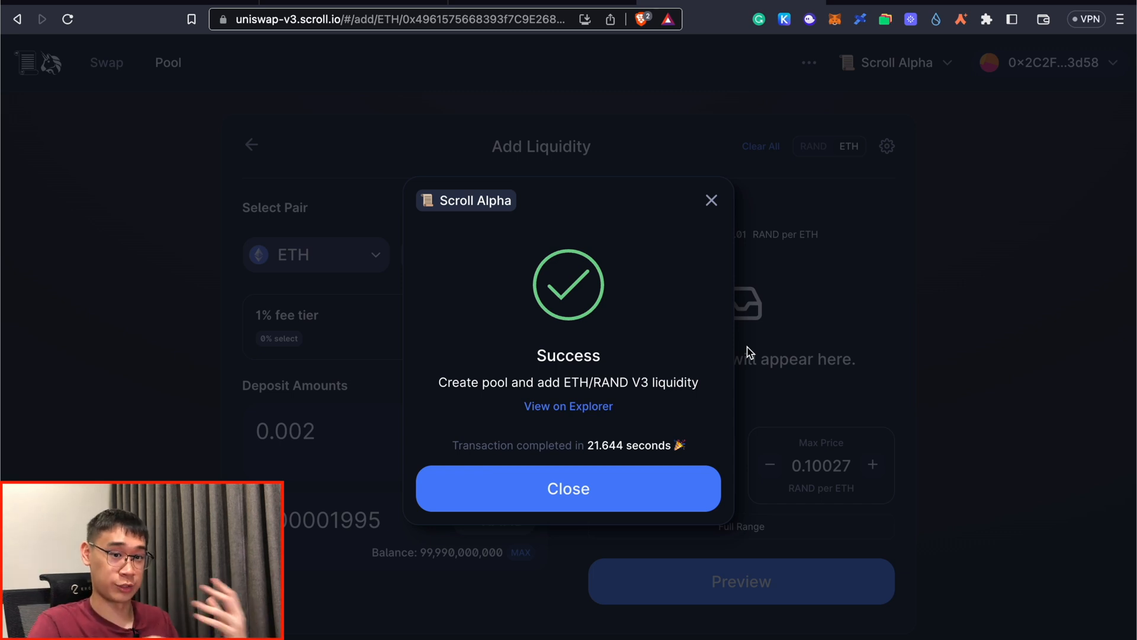
click(567, 488)
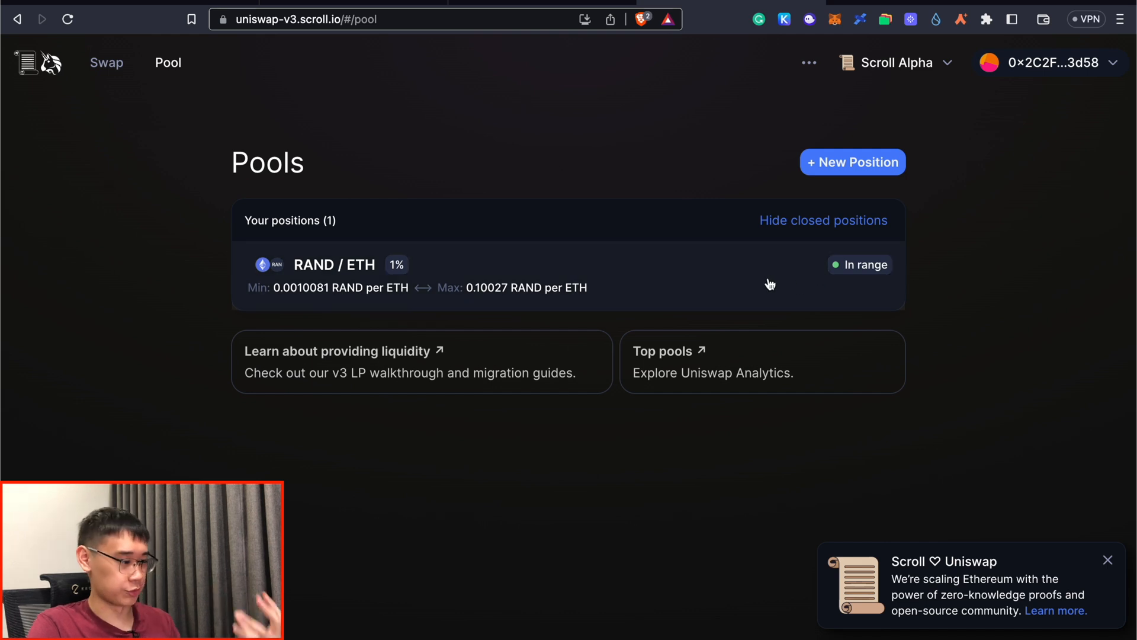
View the new RAND/ETH position's details in Pools
click(334, 265)
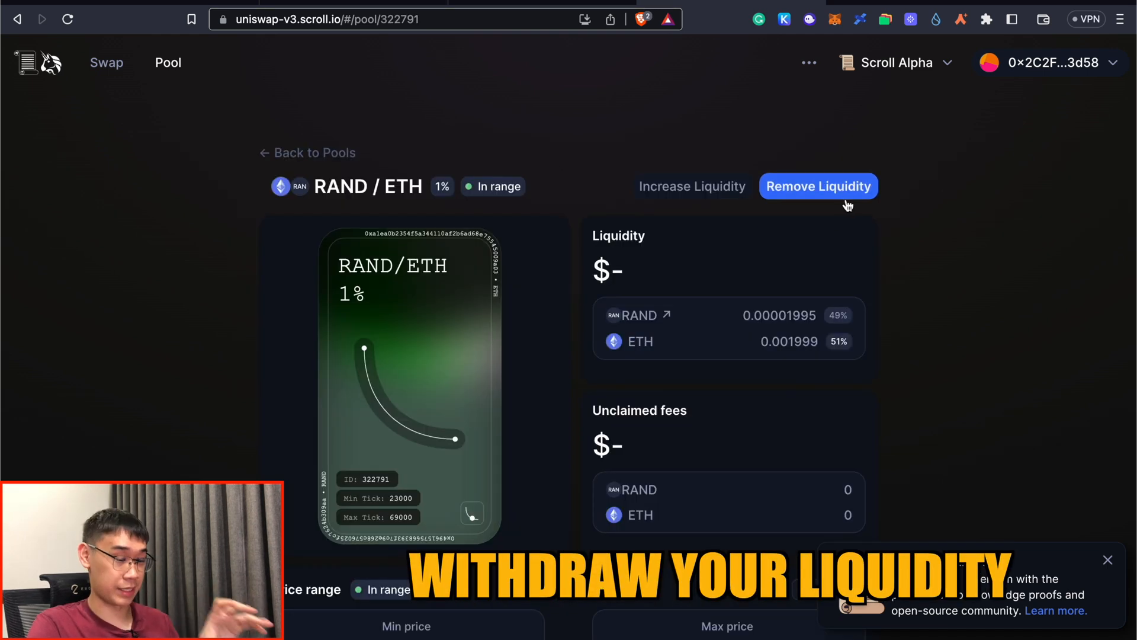
scroll(down, 3)
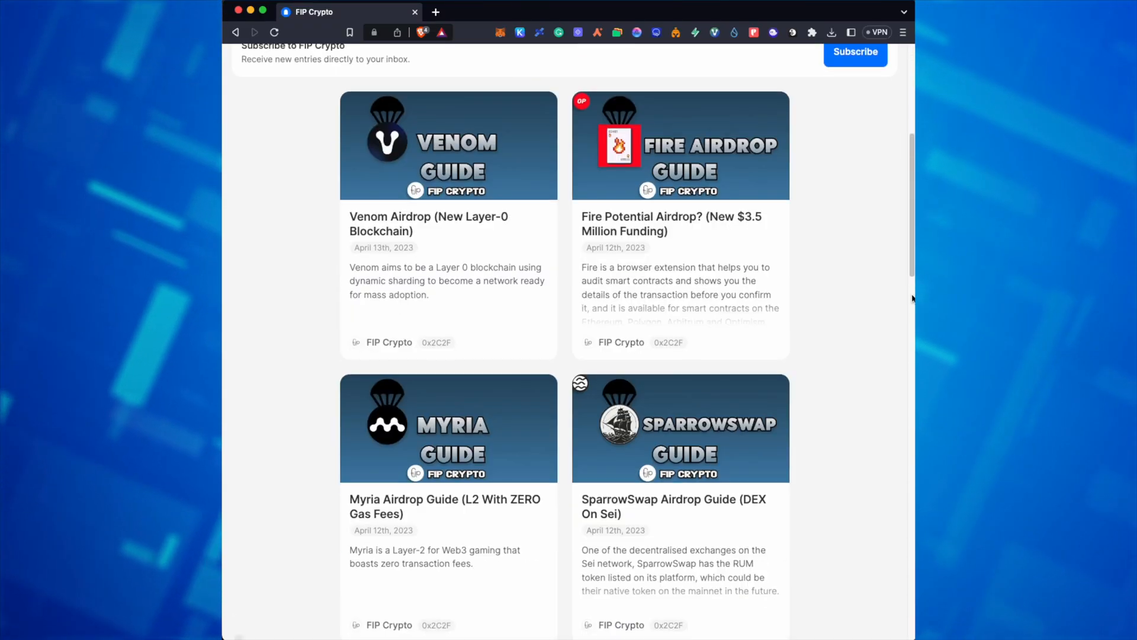
Scroll through the FIP Crypto Mirror blog's airdrop guide posts
scroll(down, 3)
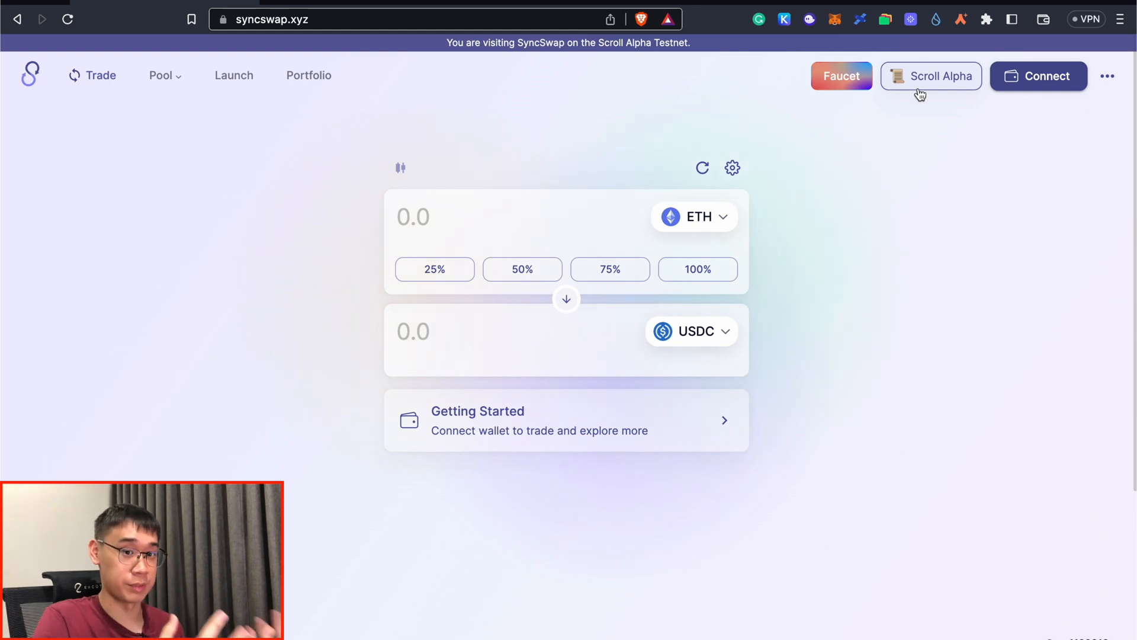
Keep Scroll Alpha as the network and connect the wallet to SyncSwap
click(931, 76)
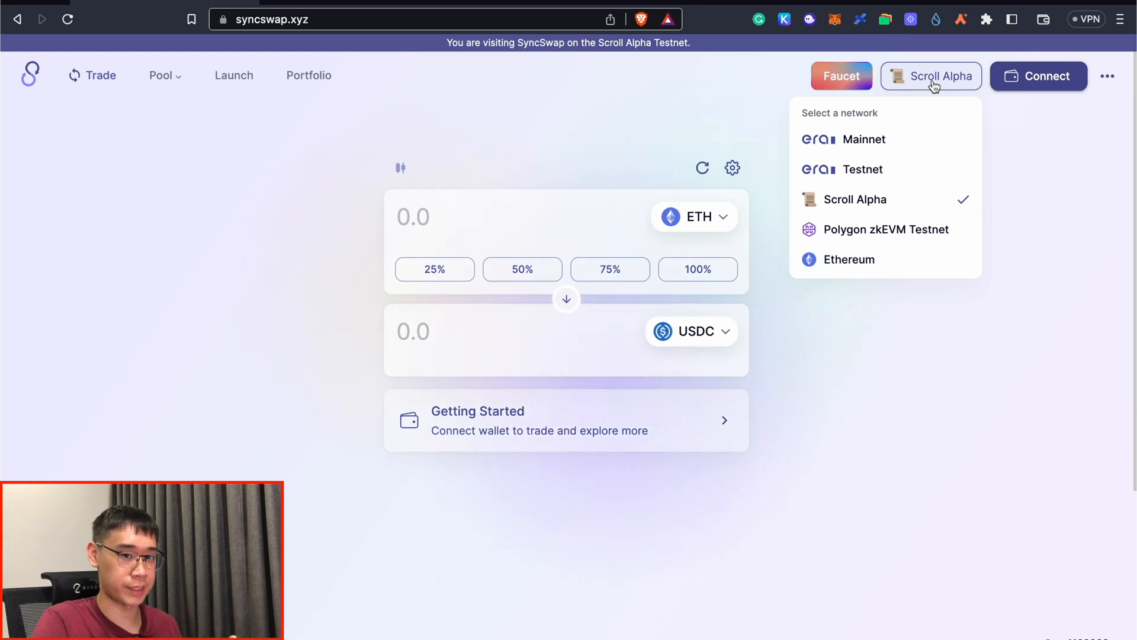
click(931, 76)
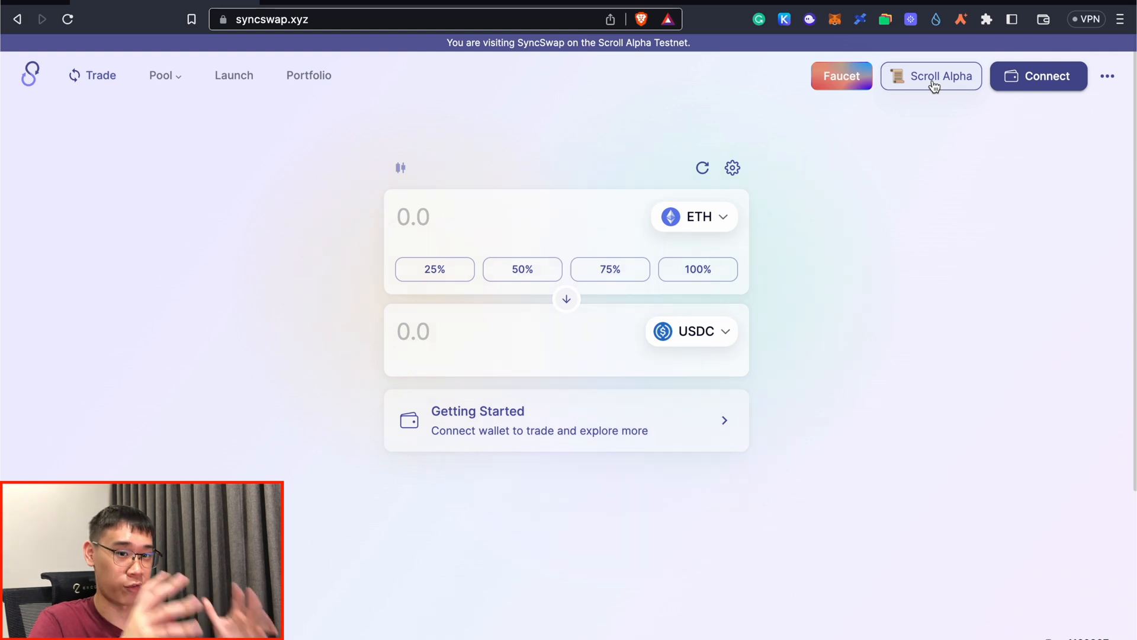
click(1038, 75)
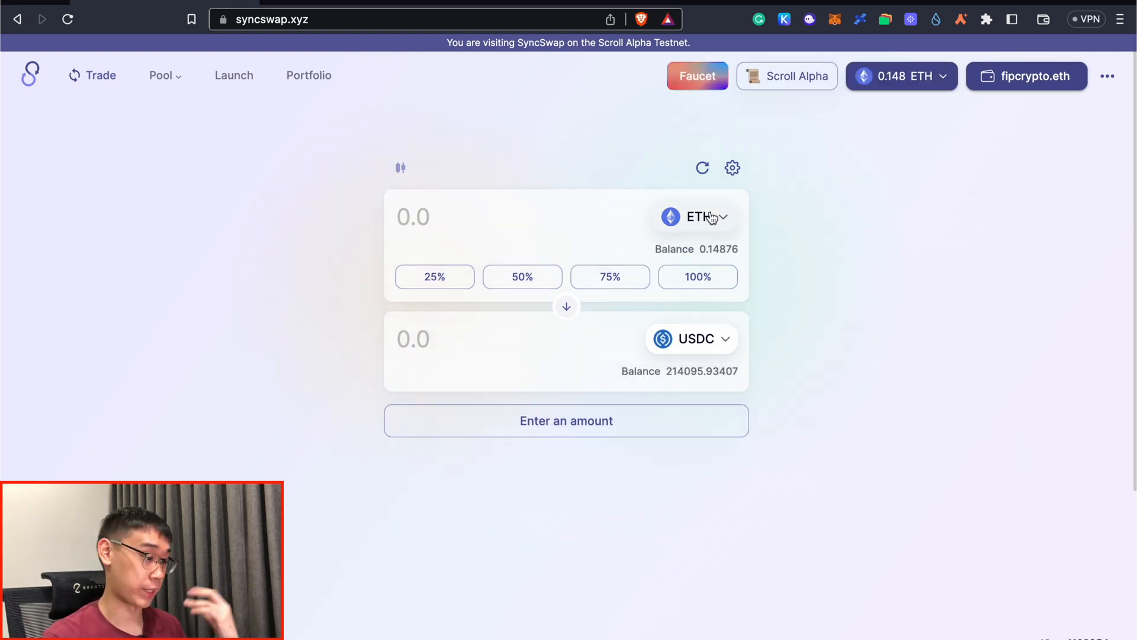
Check the testnet faucet's claim status and dismiss its notice
click(695, 216)
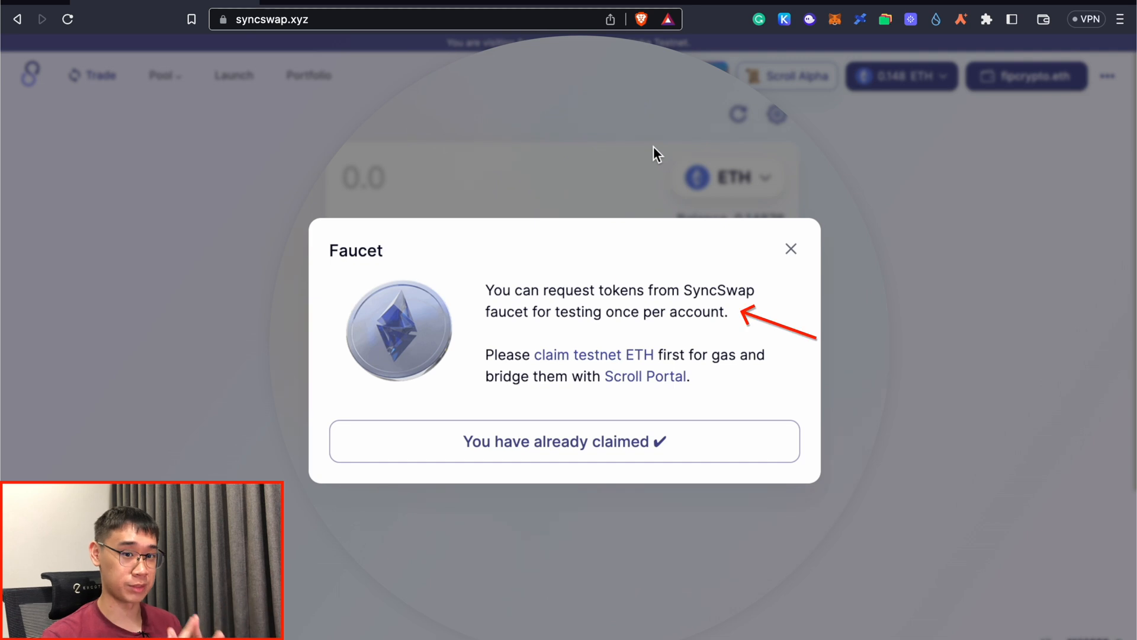
click(790, 247)
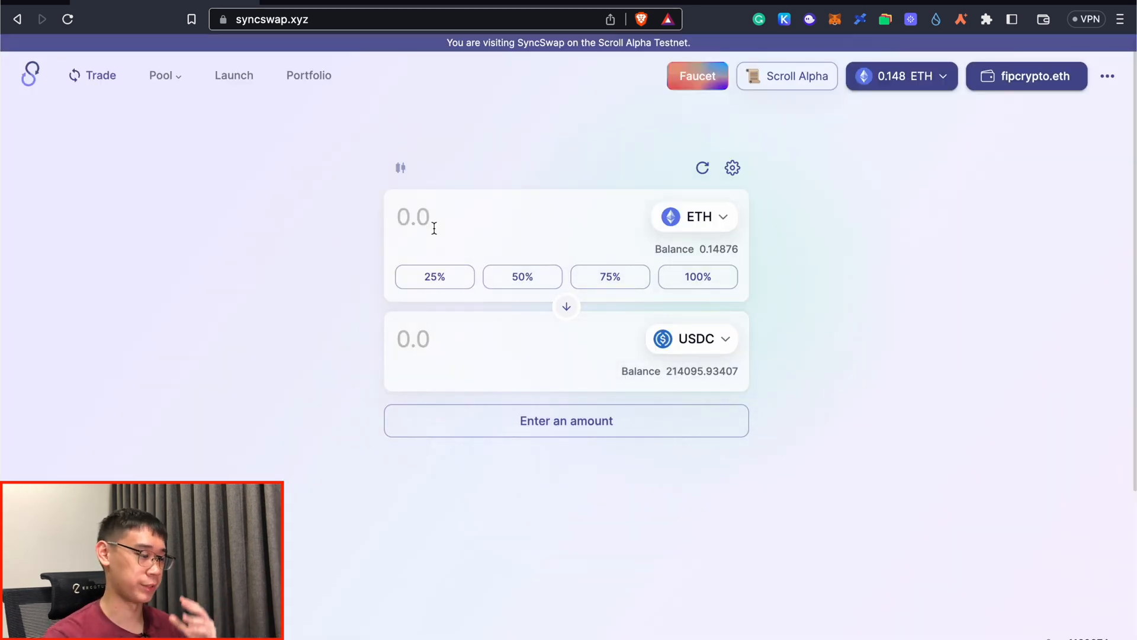
Launch the Pool Wizard from Pool > Positions
click(161, 75)
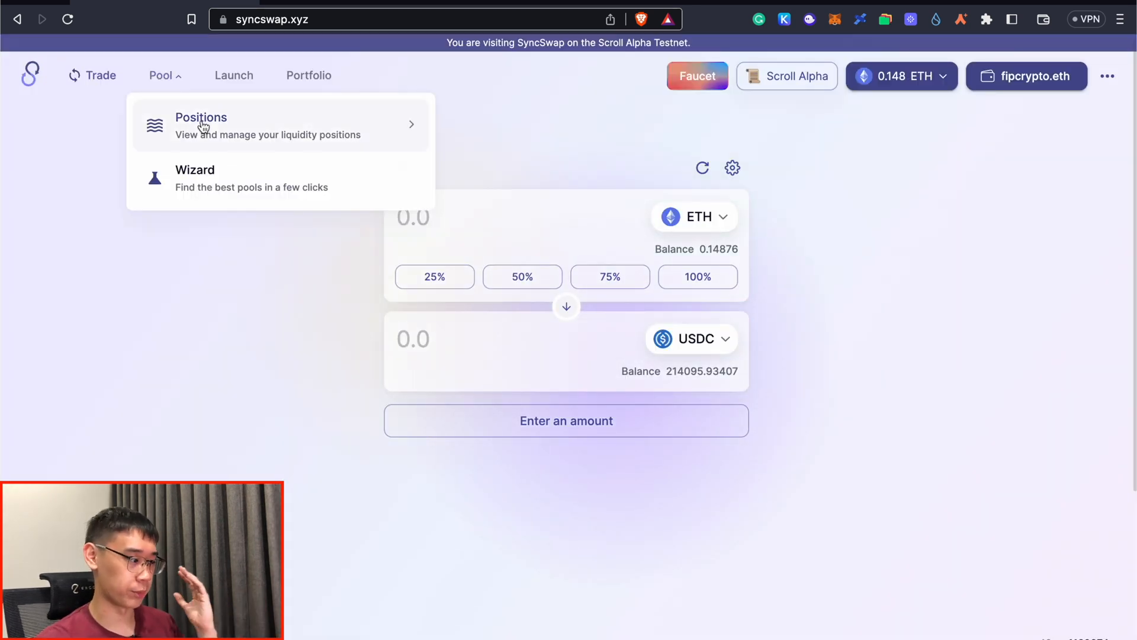
click(201, 124)
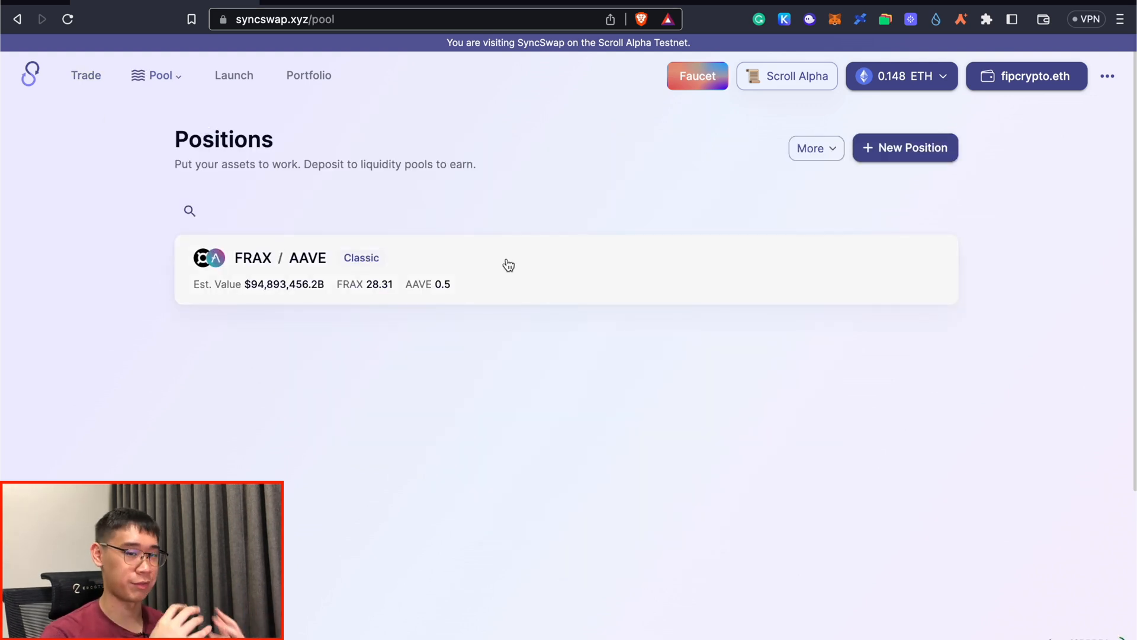
click(904, 148)
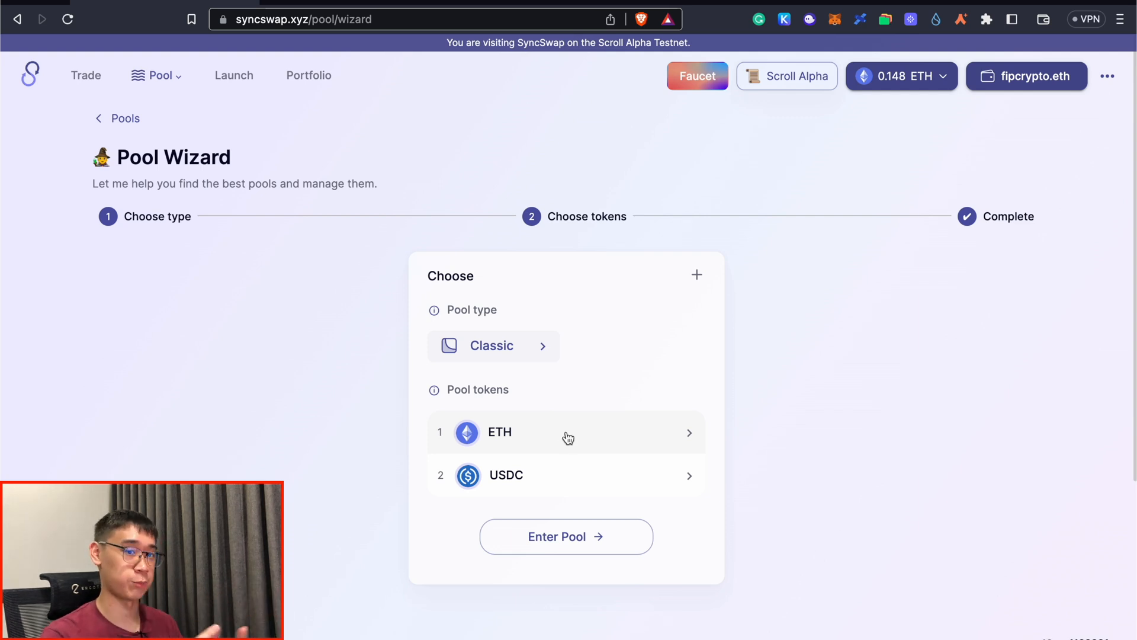
Change the first token from ETH to MKR and enter the classic MKR/USDC pool
click(568, 432)
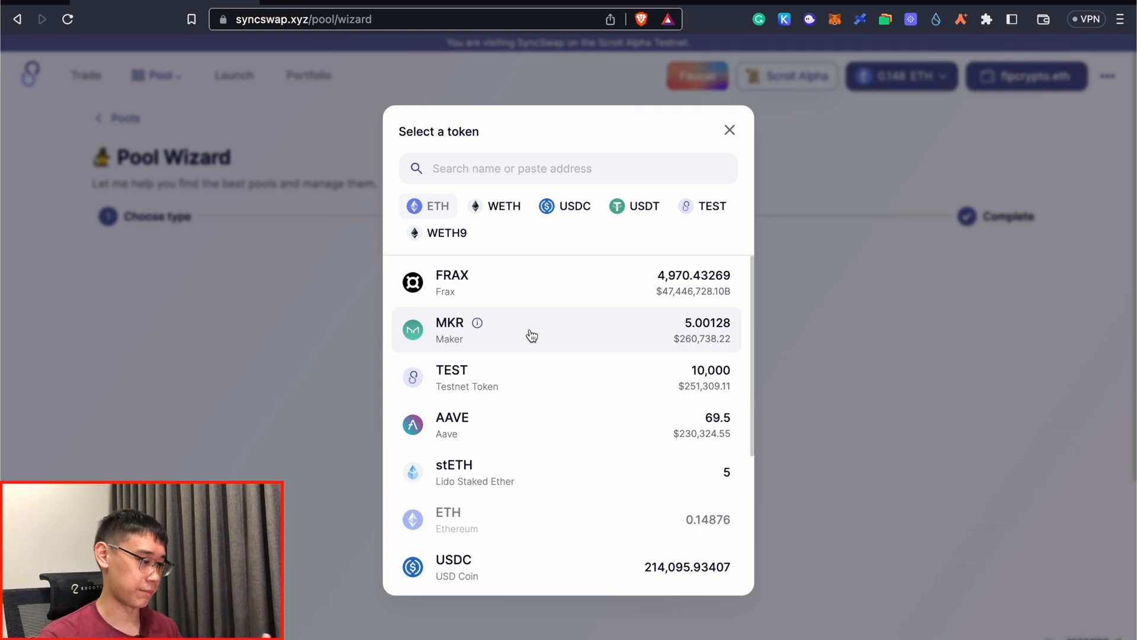
click(449, 331)
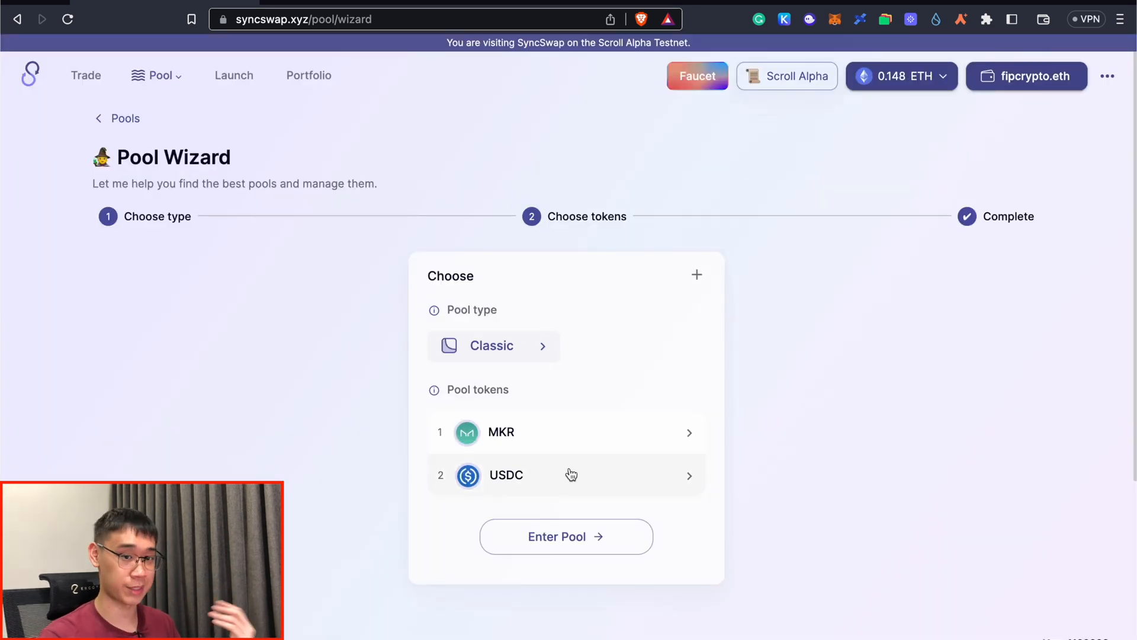
mouse_move(602, 296)
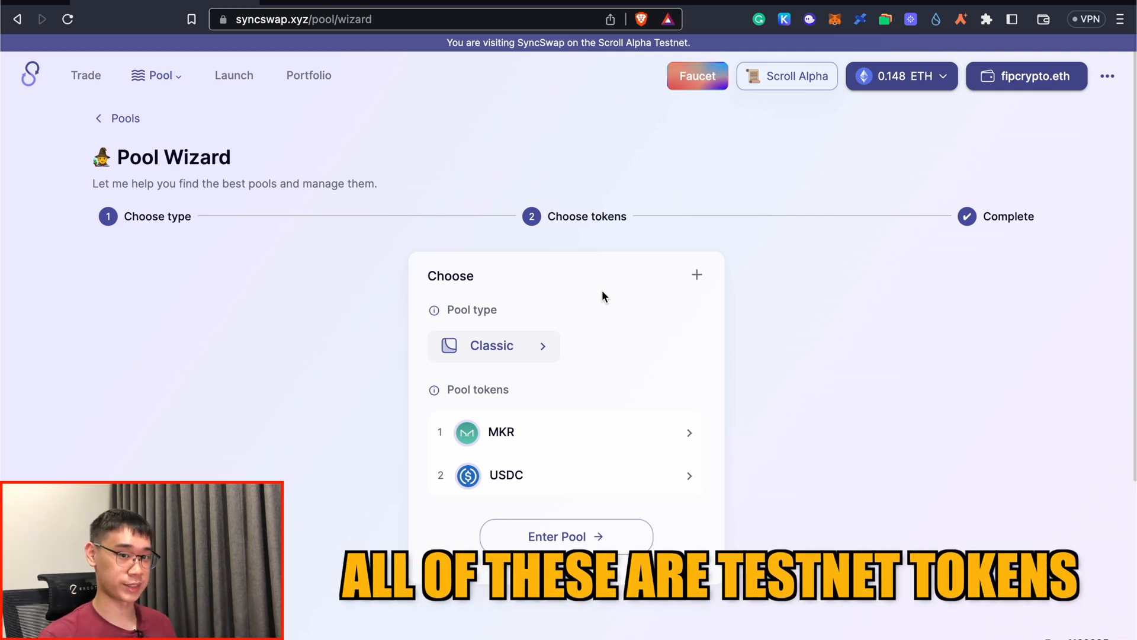
click(565, 535)
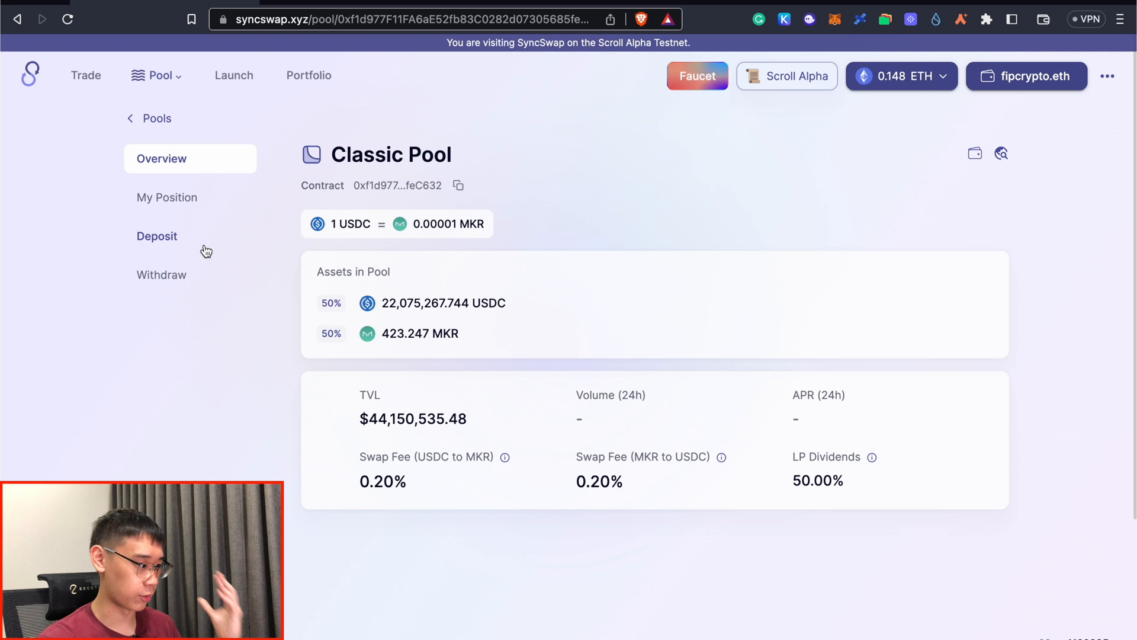
Enter a 2.5 MKR deposit with the USDC amount matched in balanced proportion
click(158, 236)
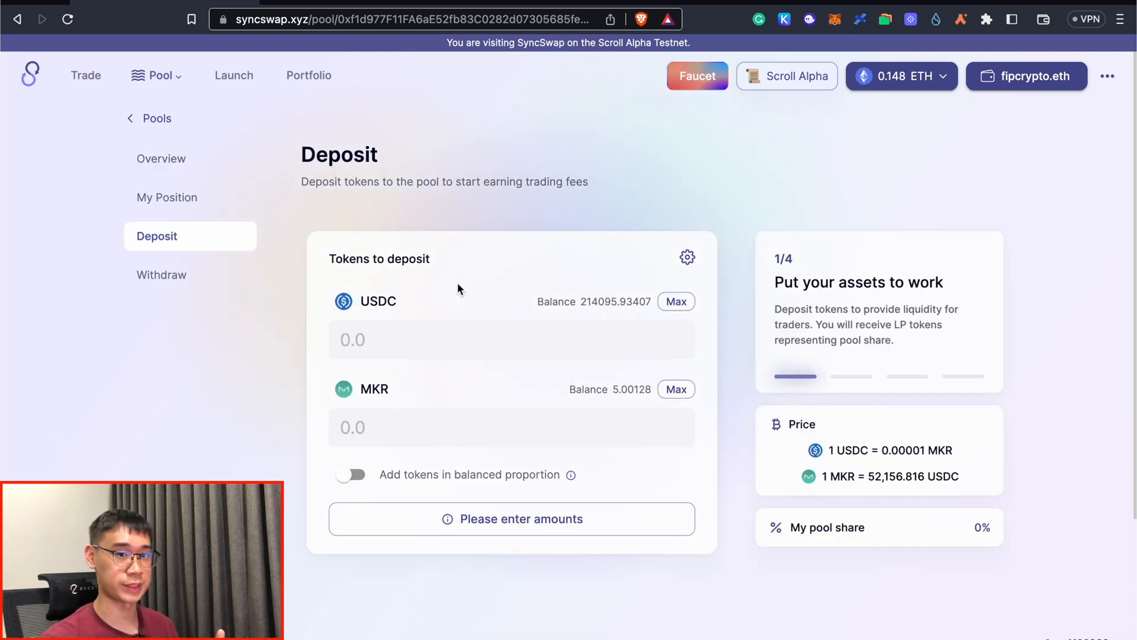
text(2.5)
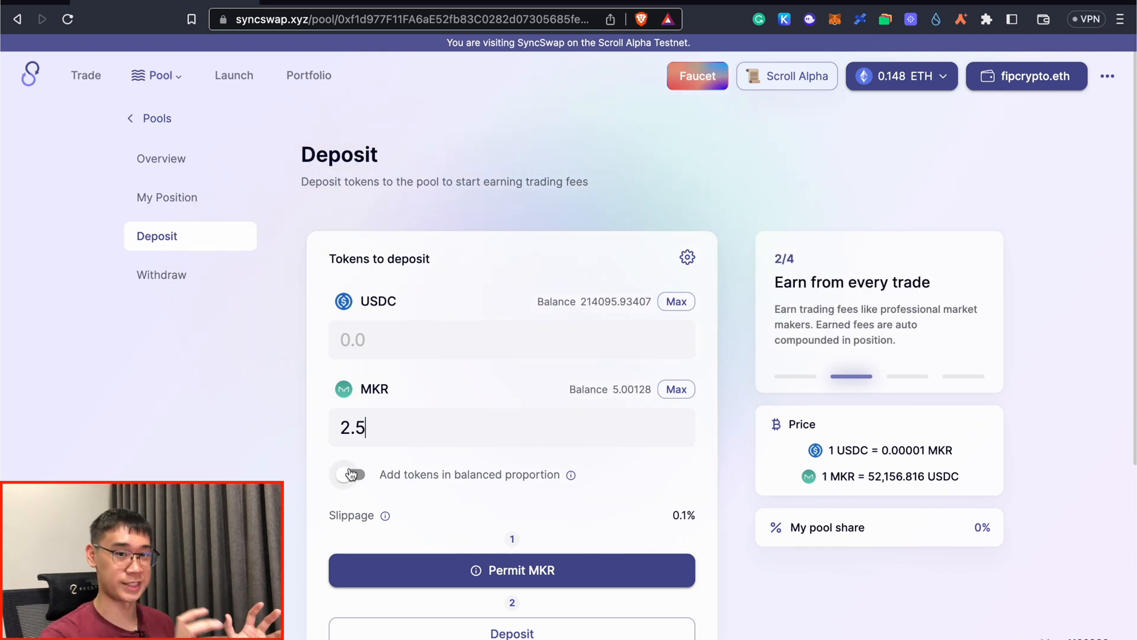
click(352, 474)
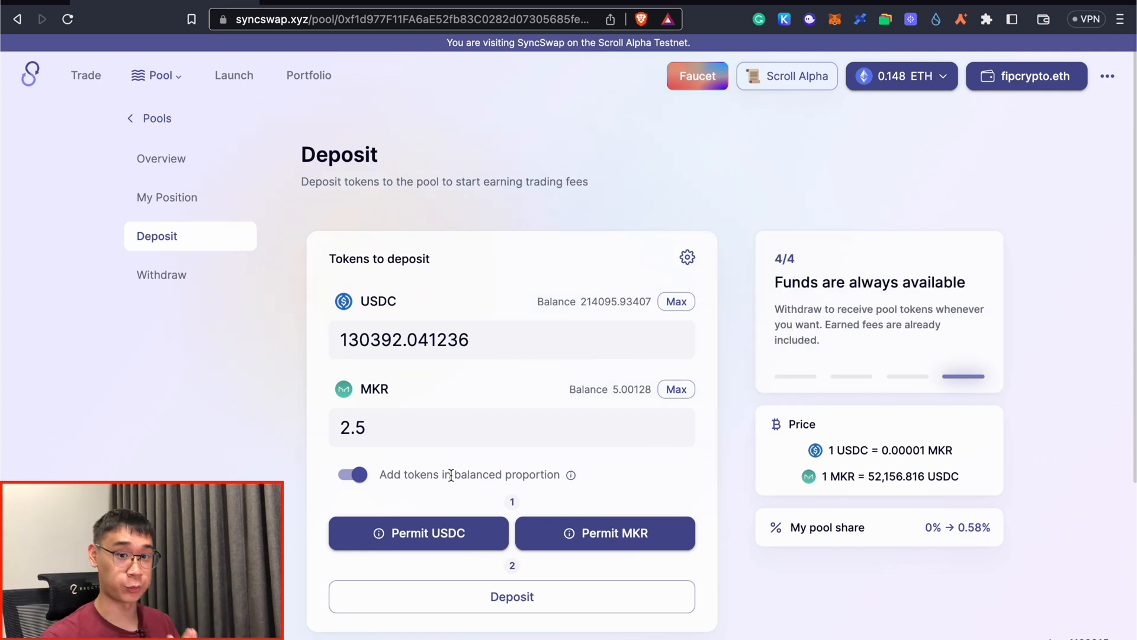
Permit MKR, sign in MetaMask, and deposit the MKR and USDC into the pool
click(605, 532)
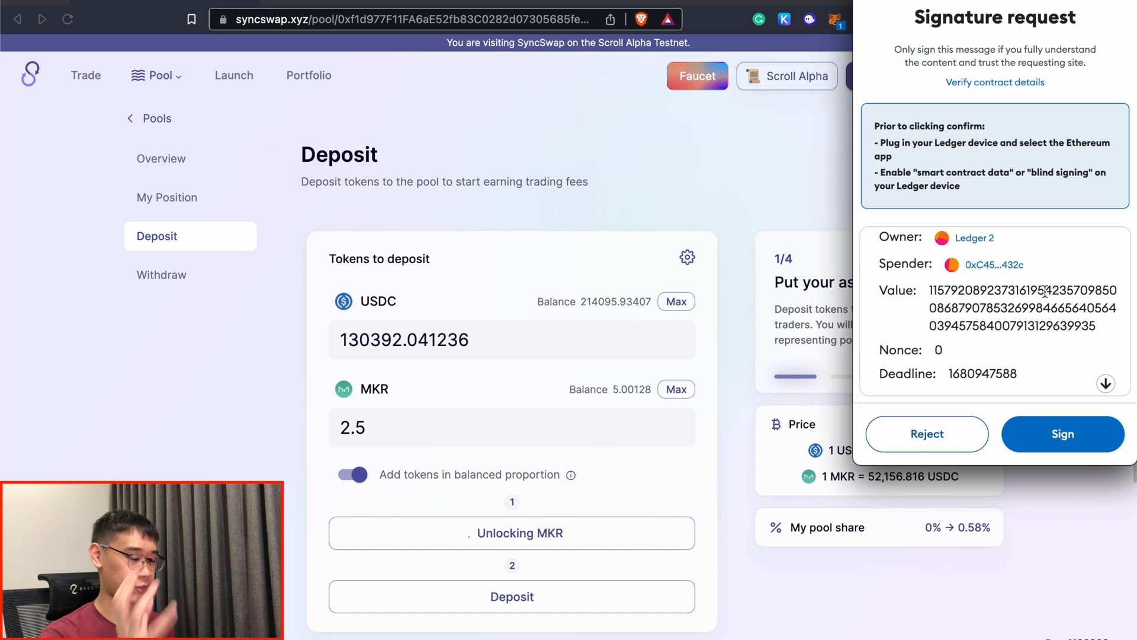
click(1063, 434)
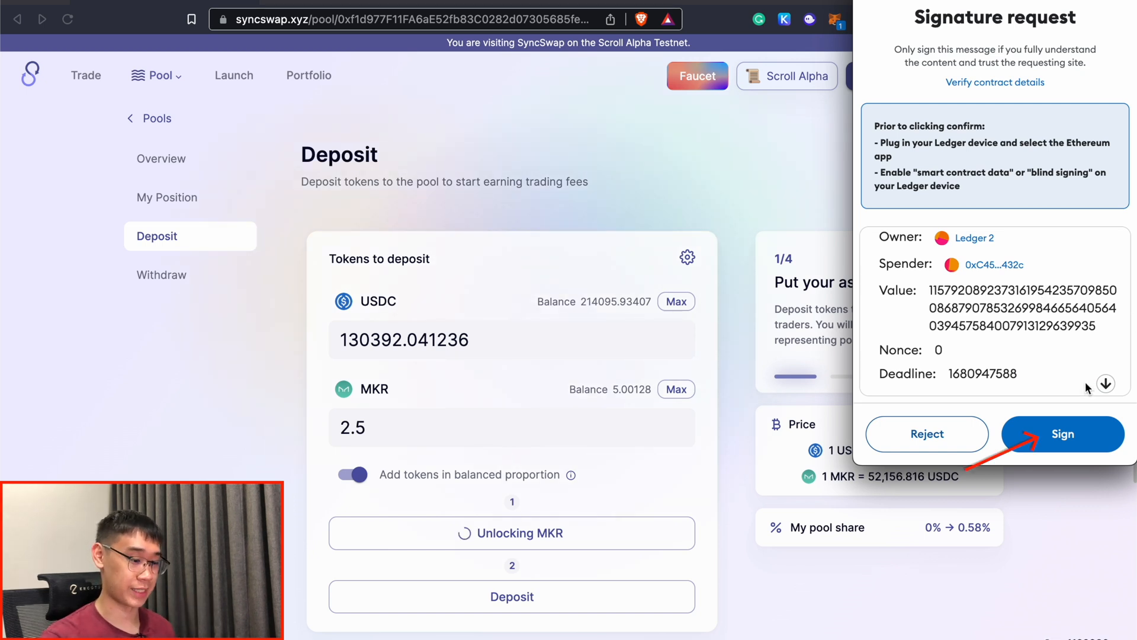
click(1063, 434)
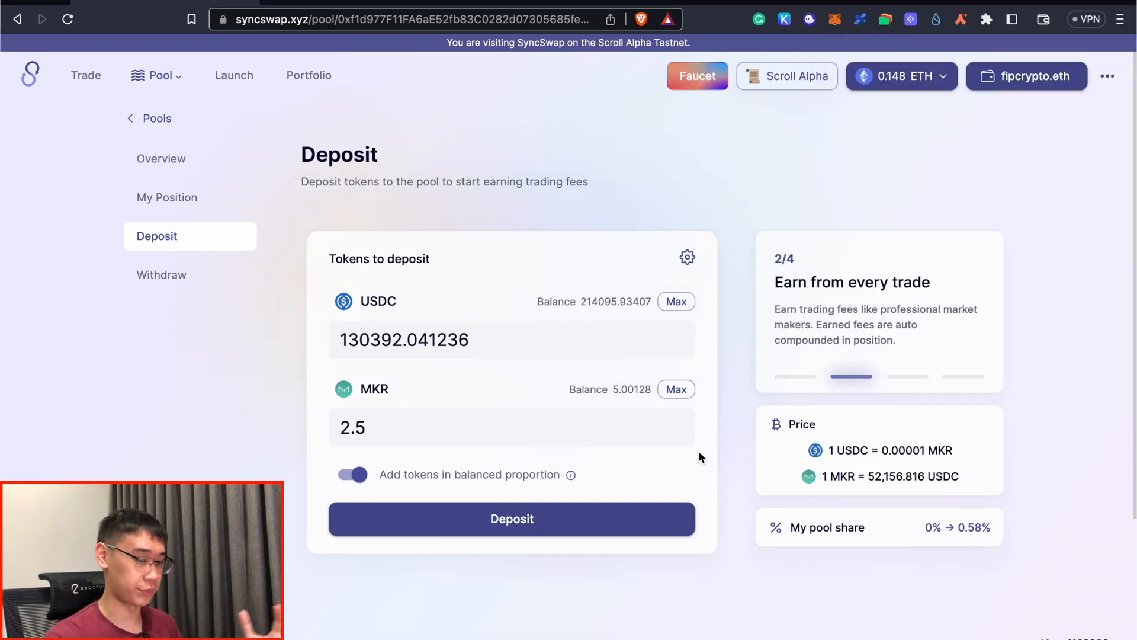
click(512, 517)
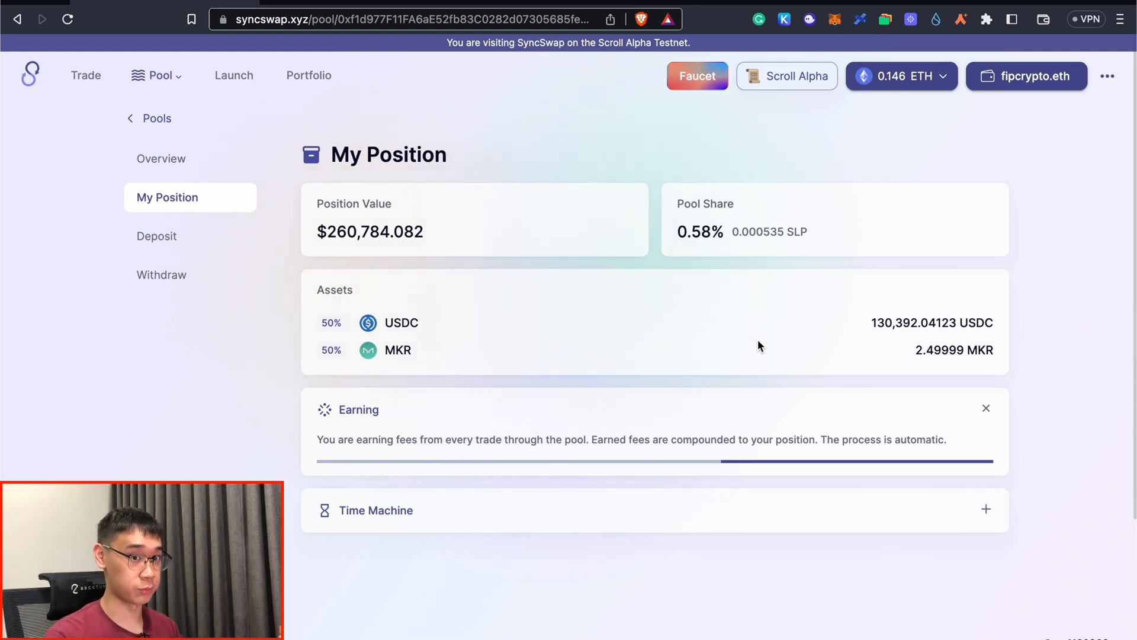
click(163, 273)
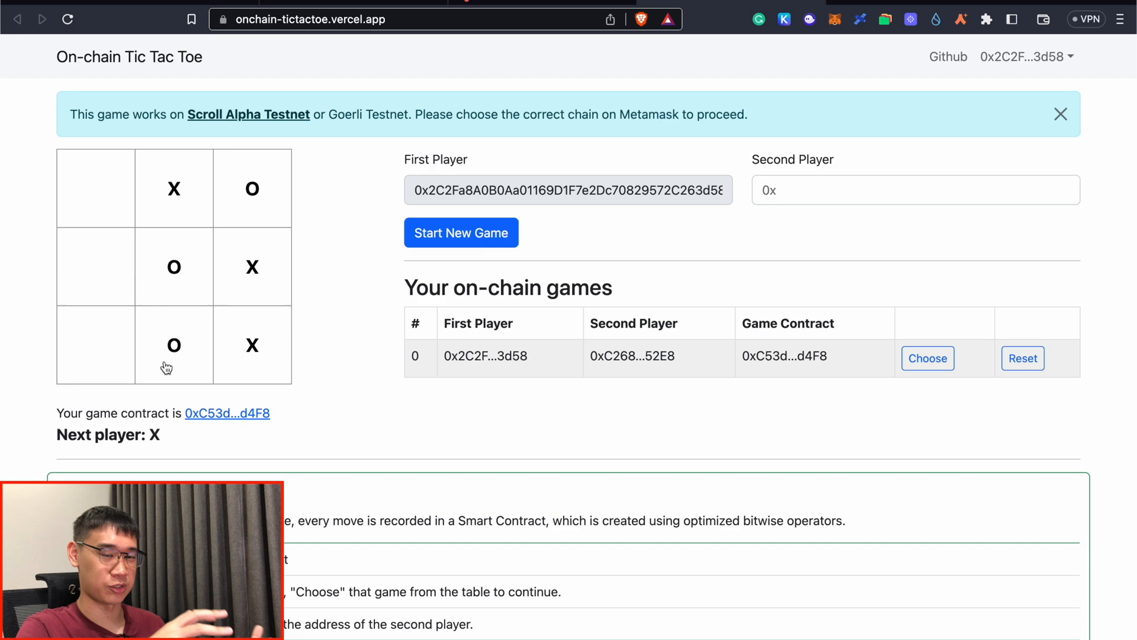
mouse_move(261, 206)
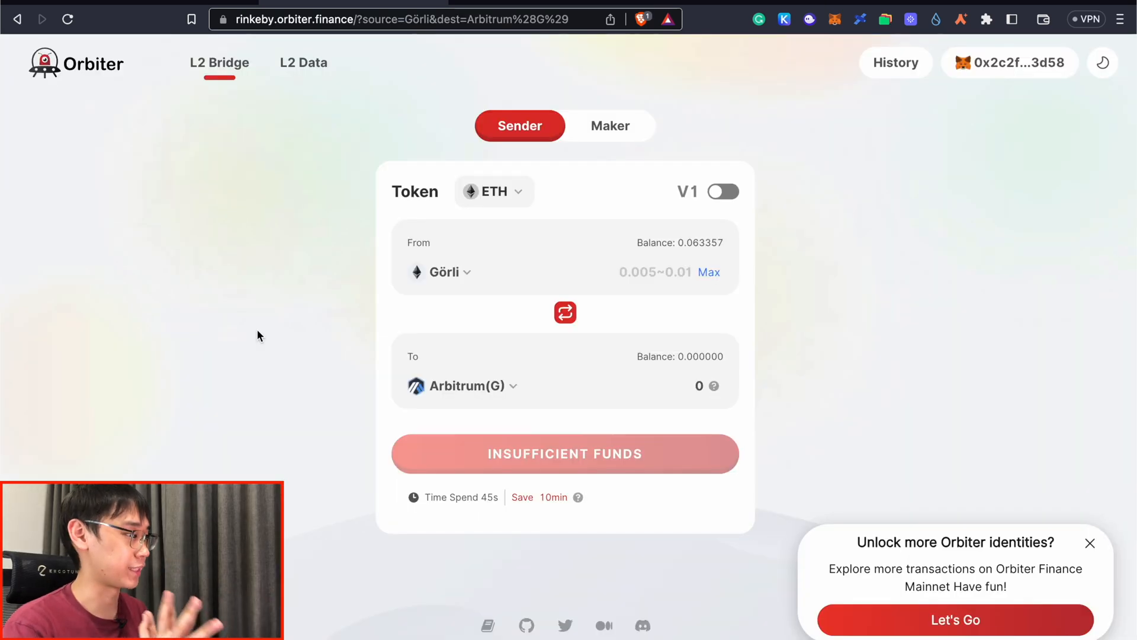
Bridge about 0.006 ETH from Scroll Alpha(G), confirming the transfer in MetaMask
click(462, 385)
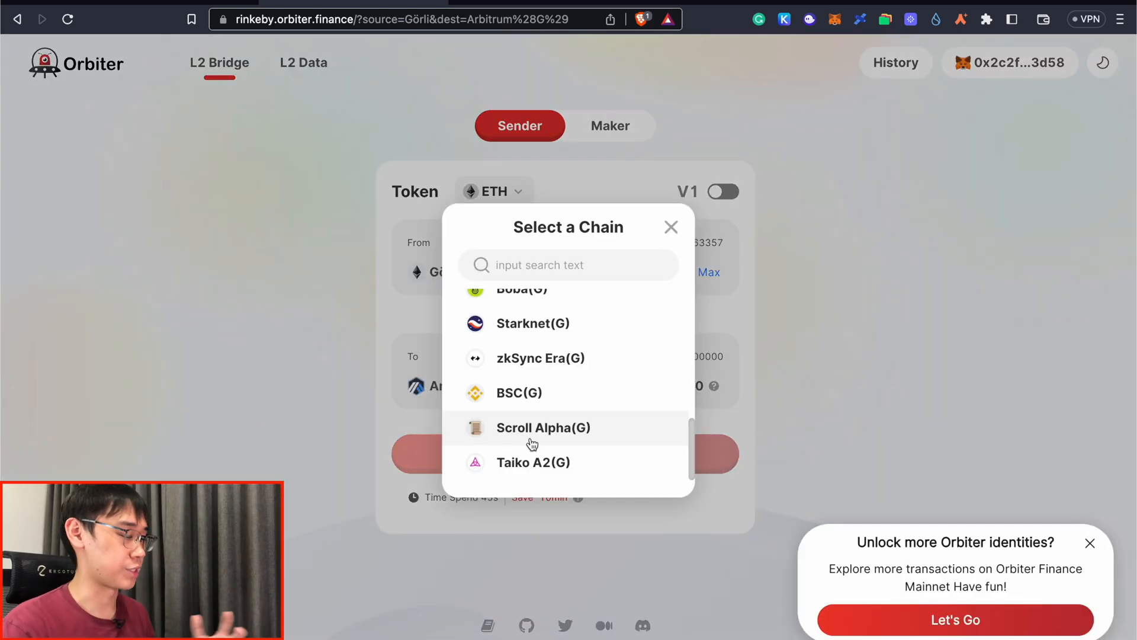
click(544, 428)
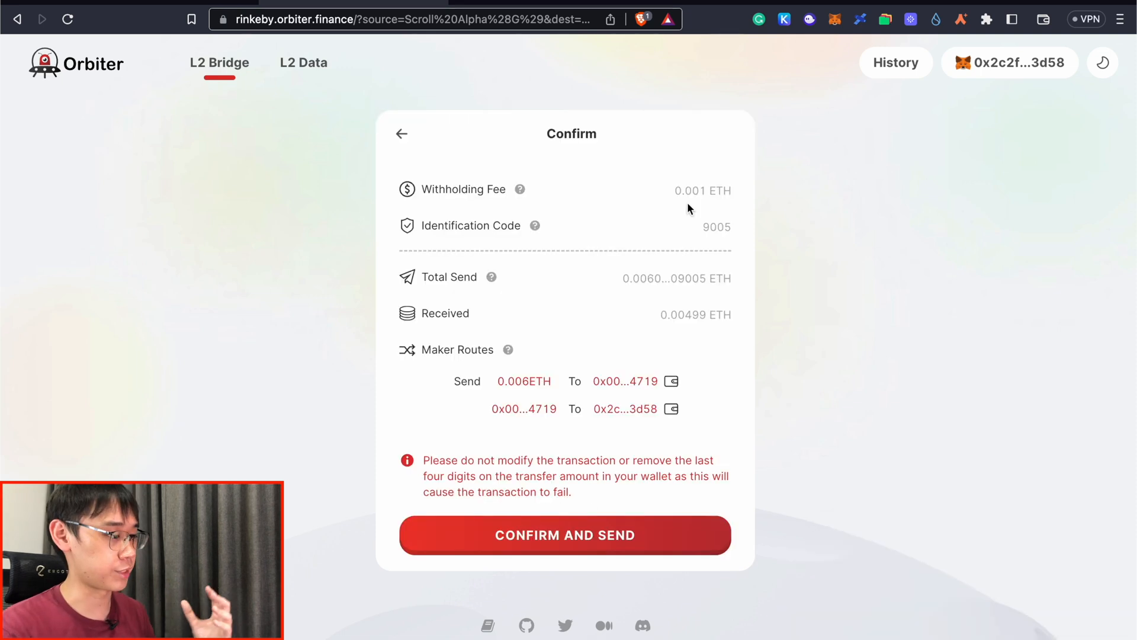
click(564, 535)
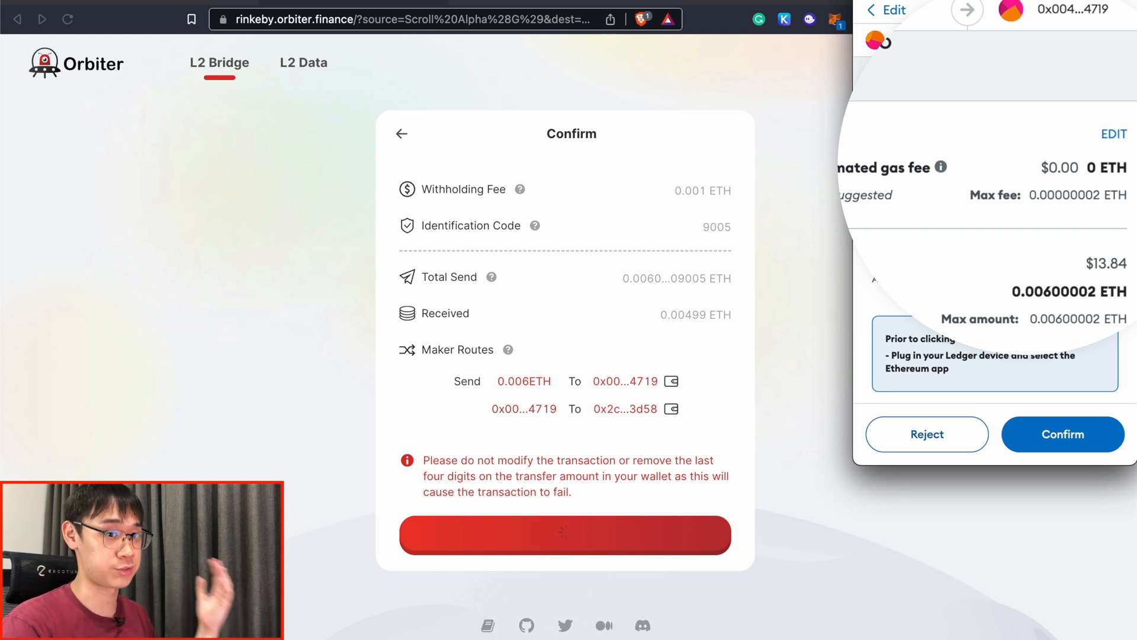
click(1062, 434)
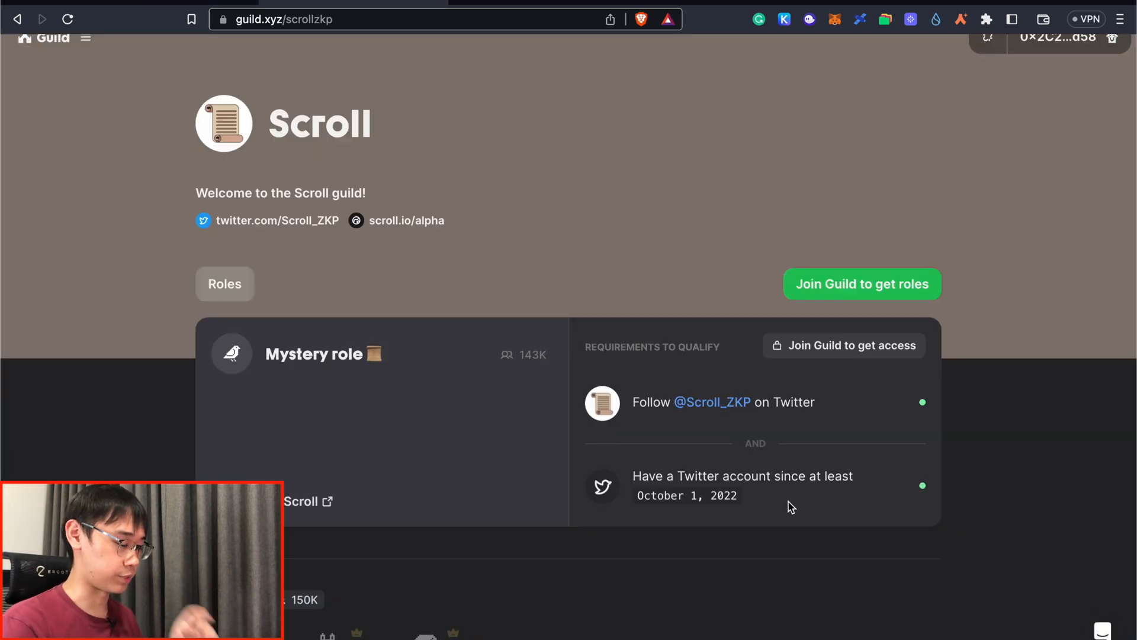
Start joining the Scroll guild on Guild.xyz, showing wallet, Discord and Twitter connected
click(862, 283)
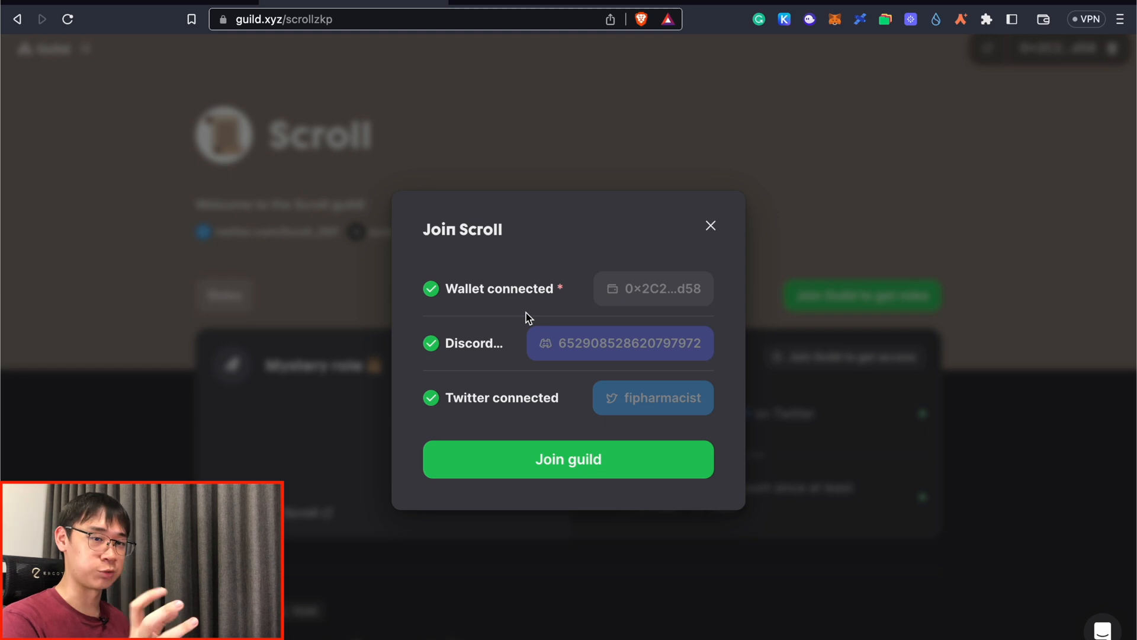